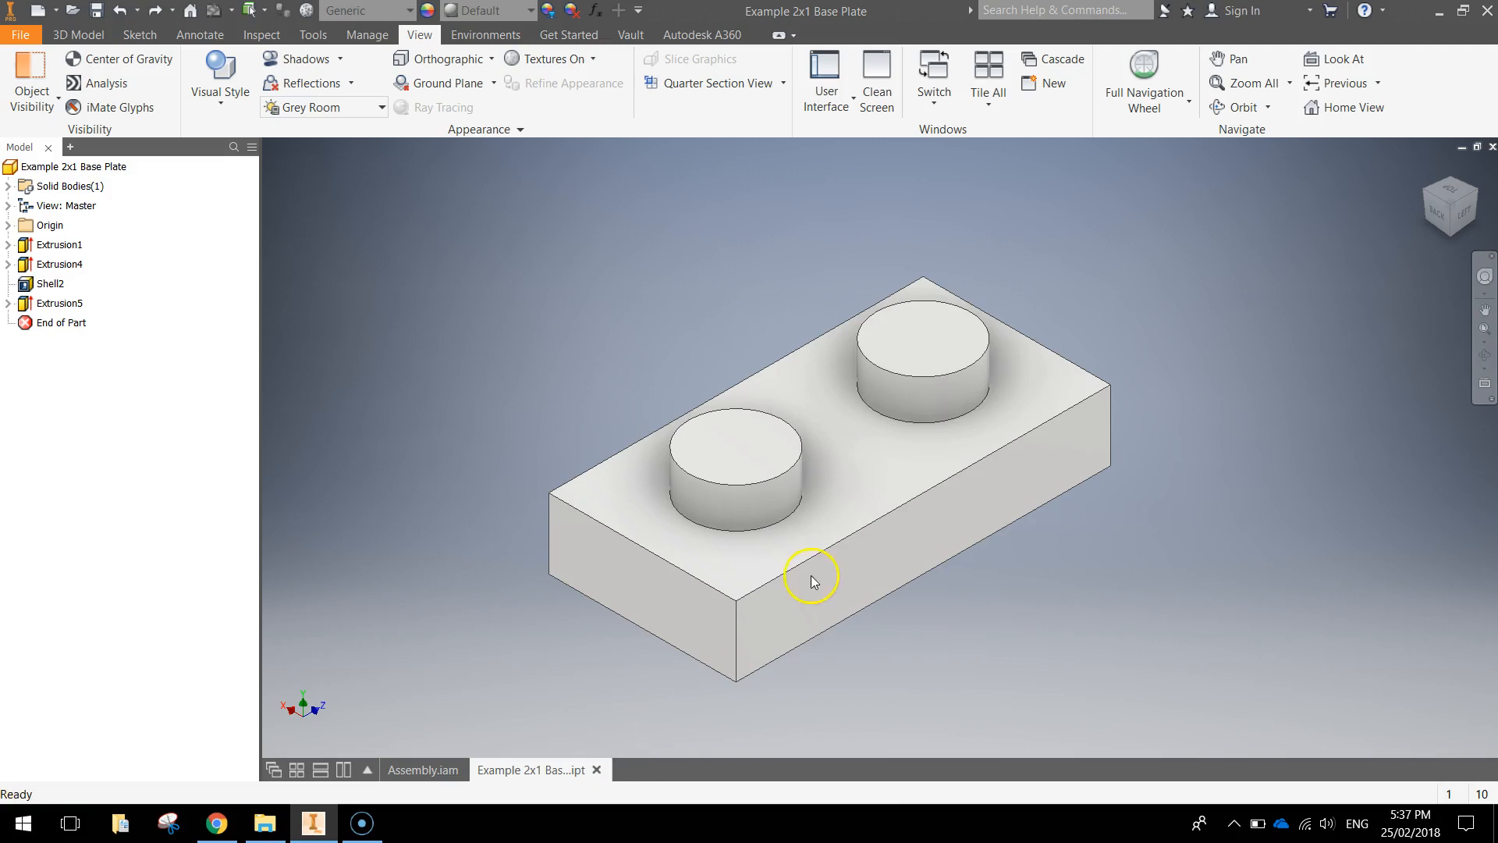
Orbit the example part to inspect its hollow underside, edge and studs.
drag(812, 578, 984, 524)
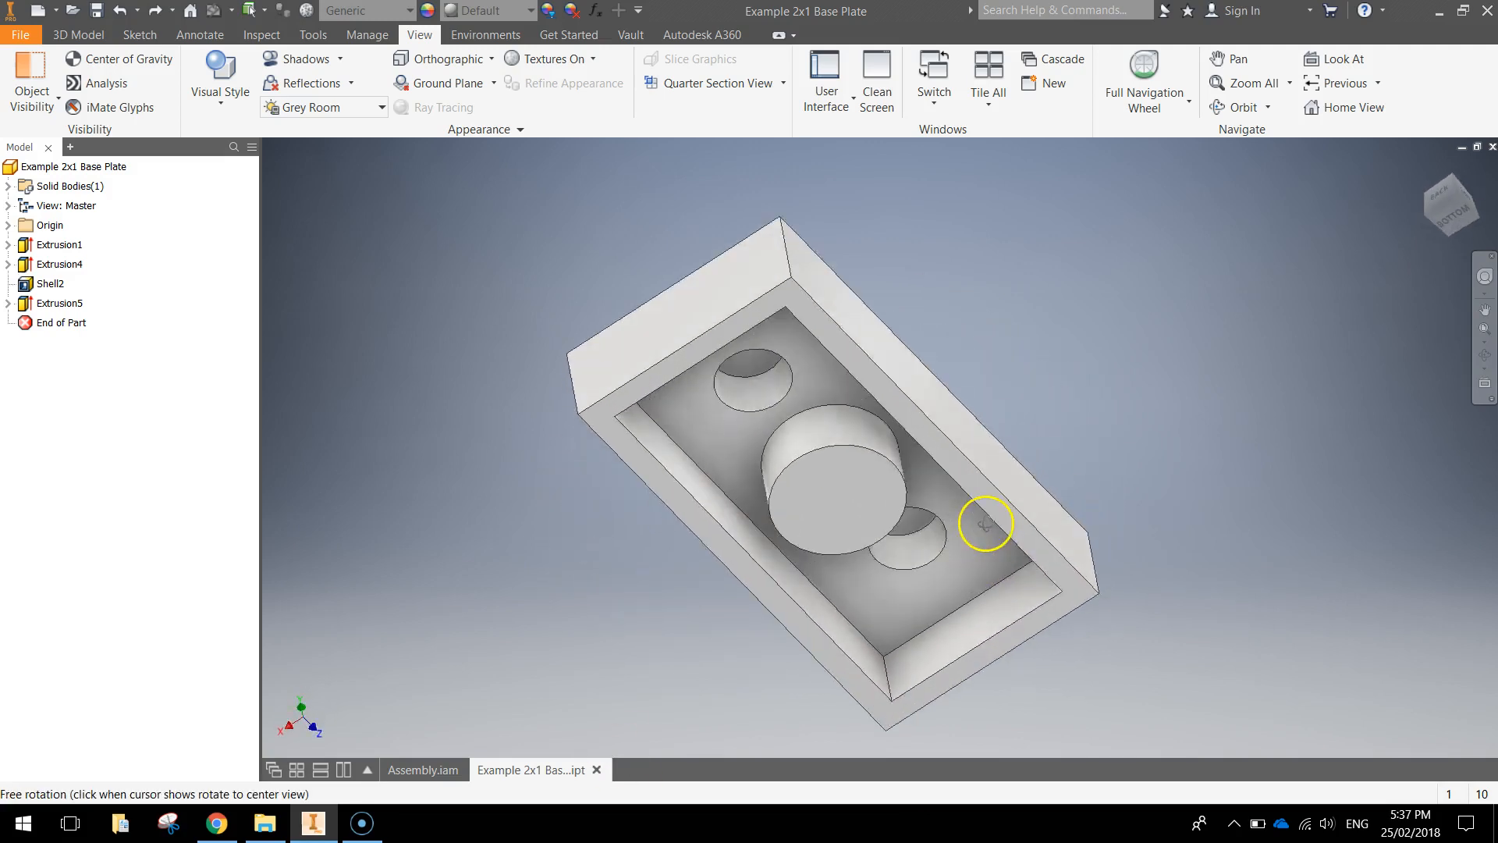
drag(984, 523, 949, 546)
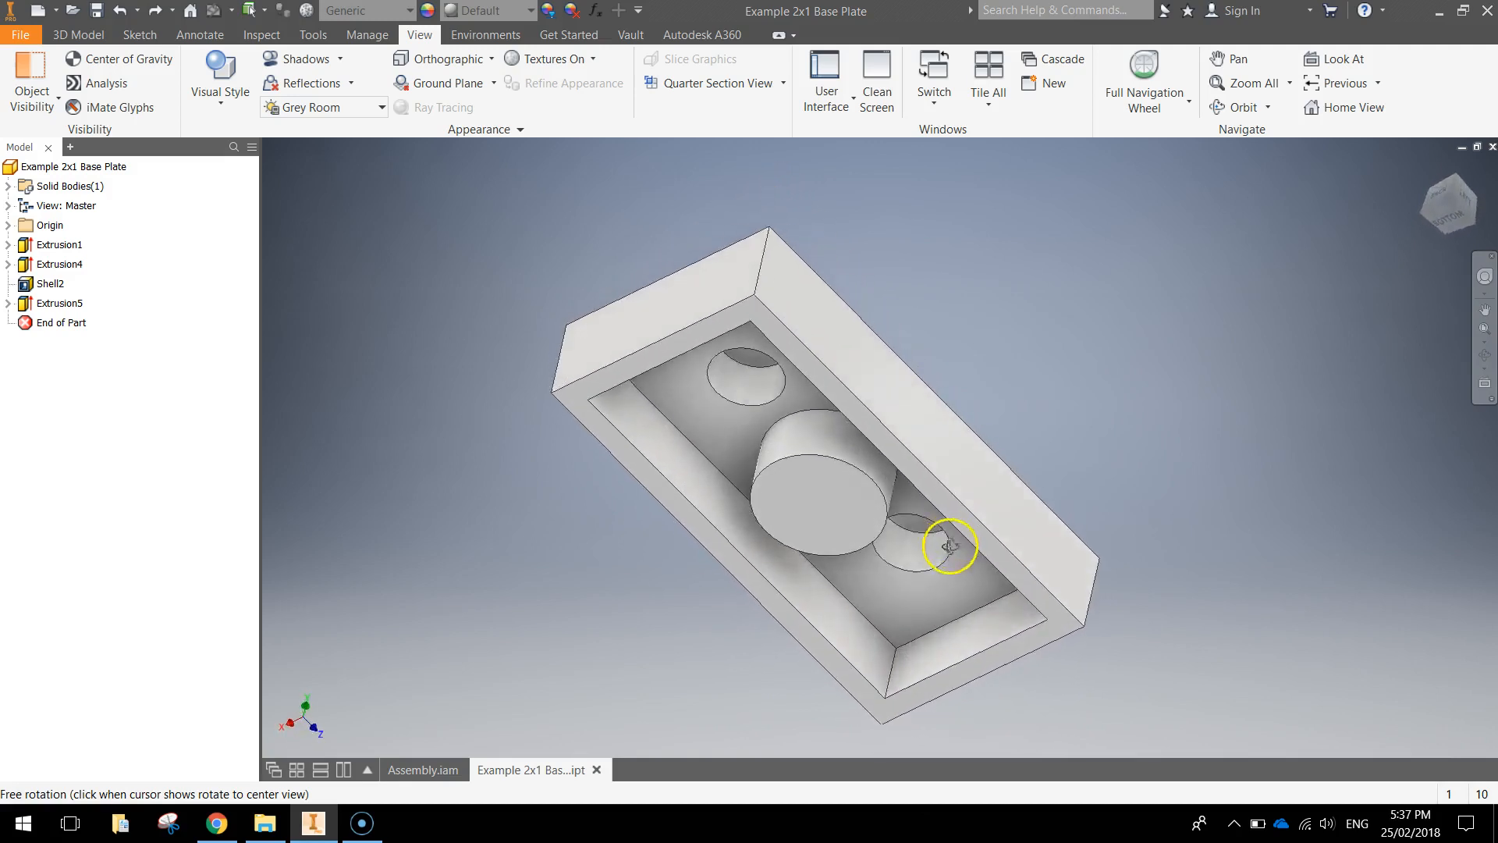
drag(949, 546, 1248, 638)
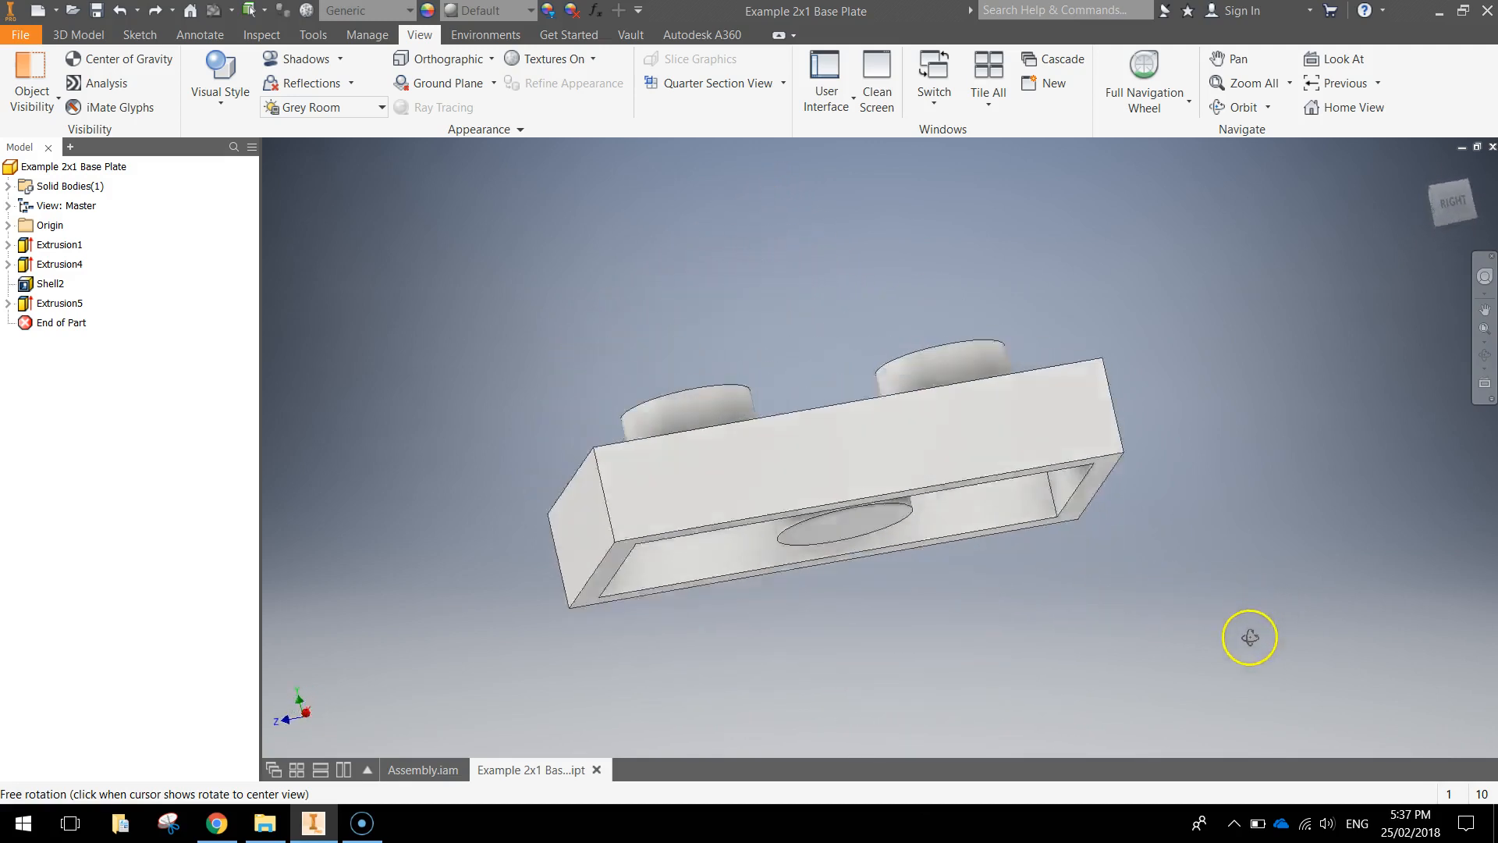
drag(1248, 637, 261, 298)
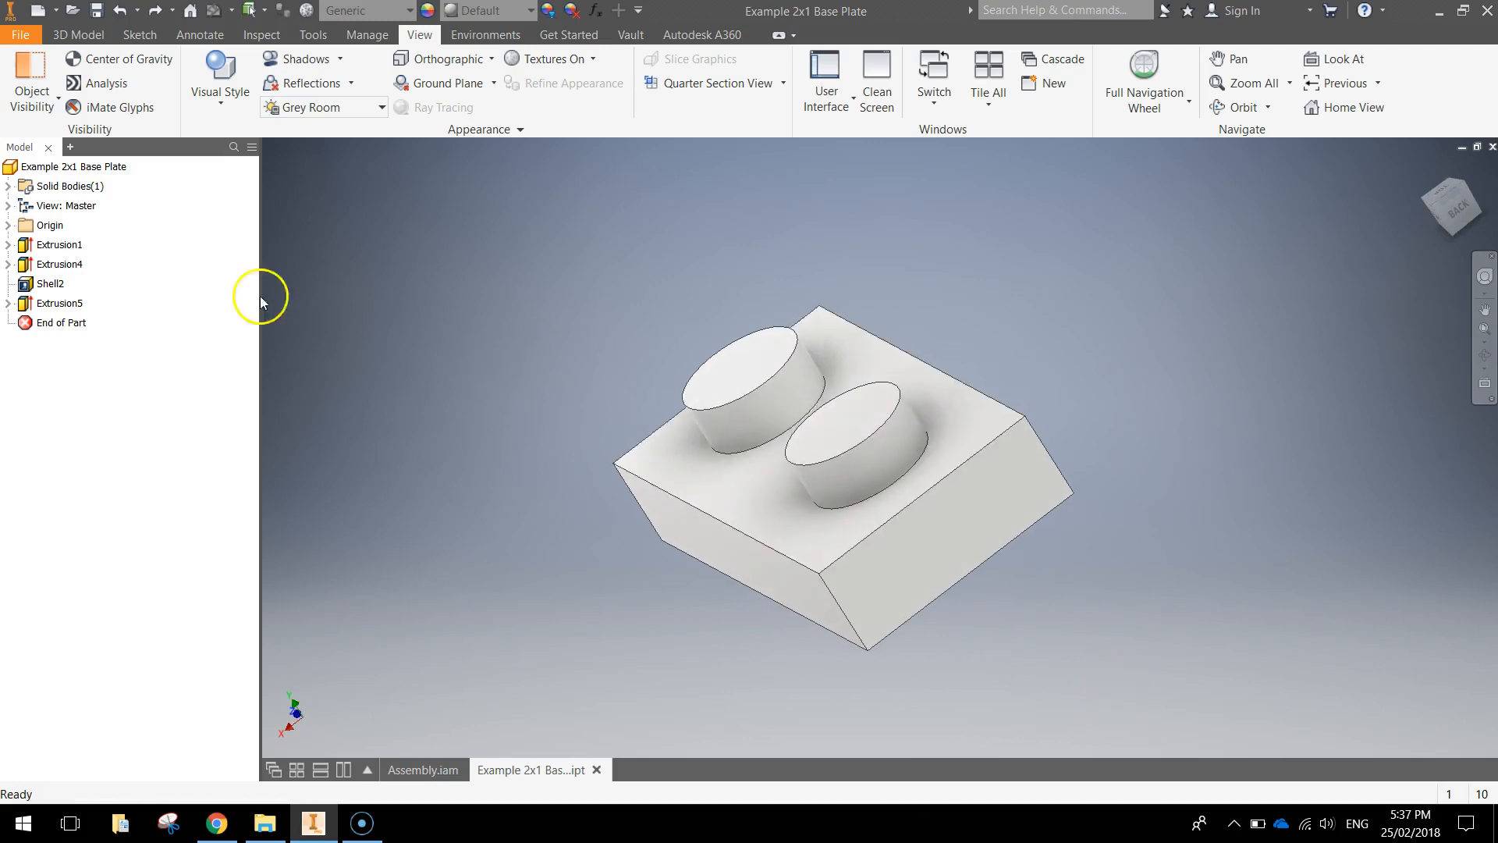
Create a new part, Part4, from the Metric Standard (mm).ipt template.
click(21, 35)
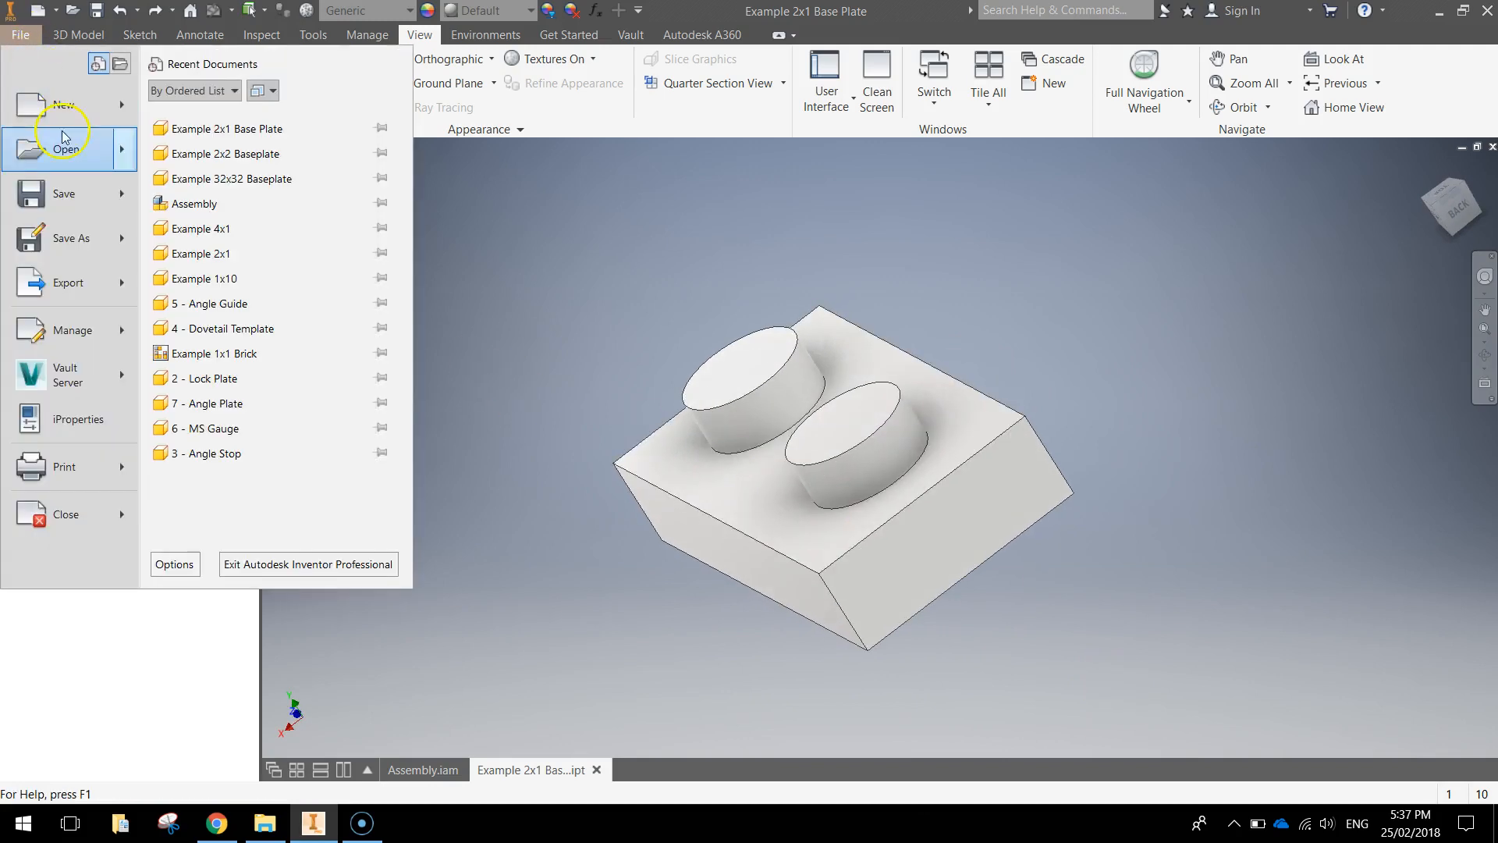
click(63, 105)
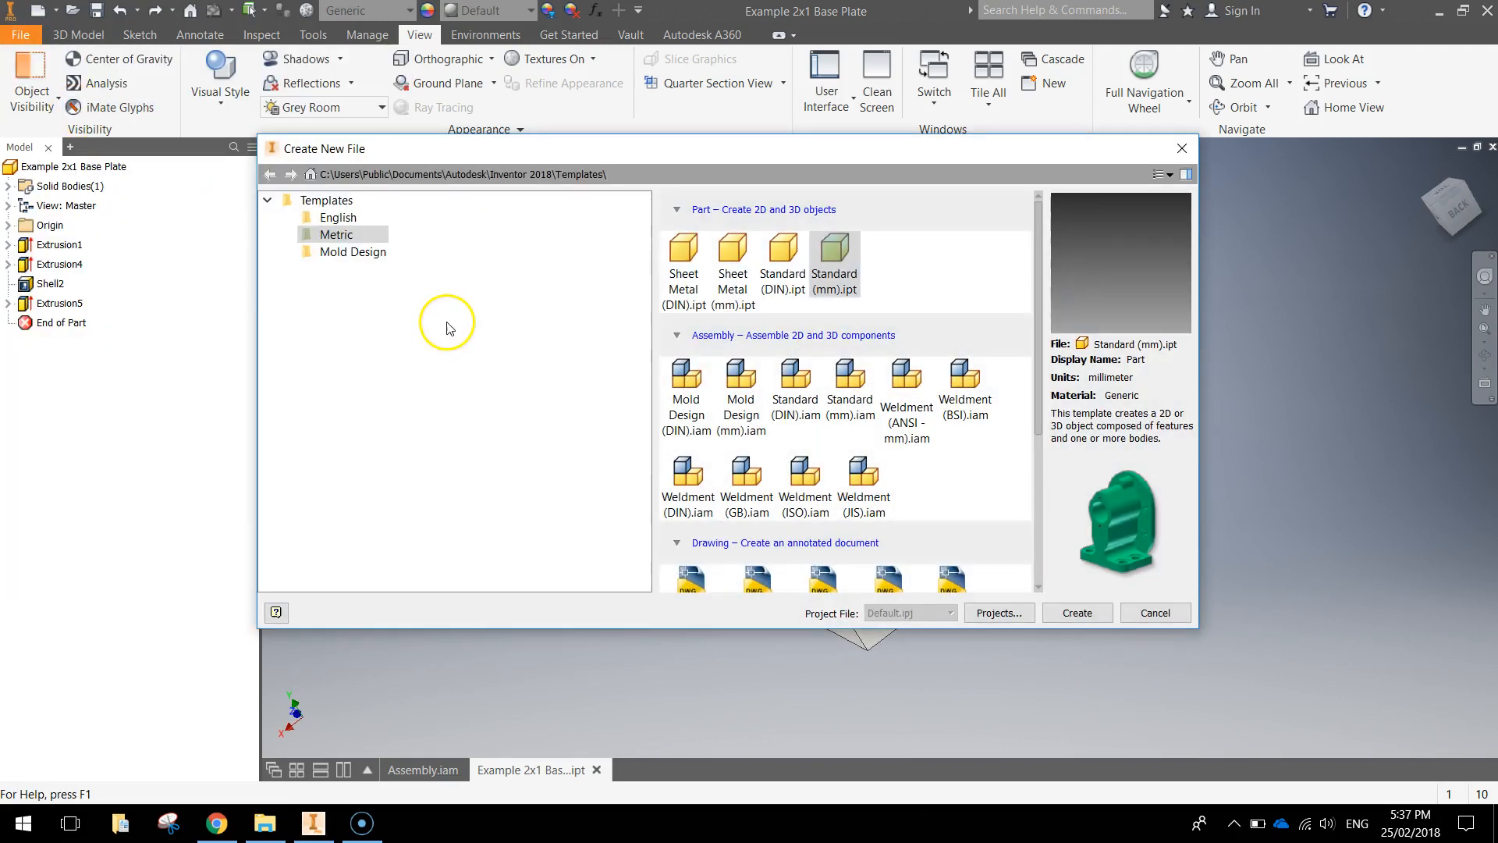
click(781, 253)
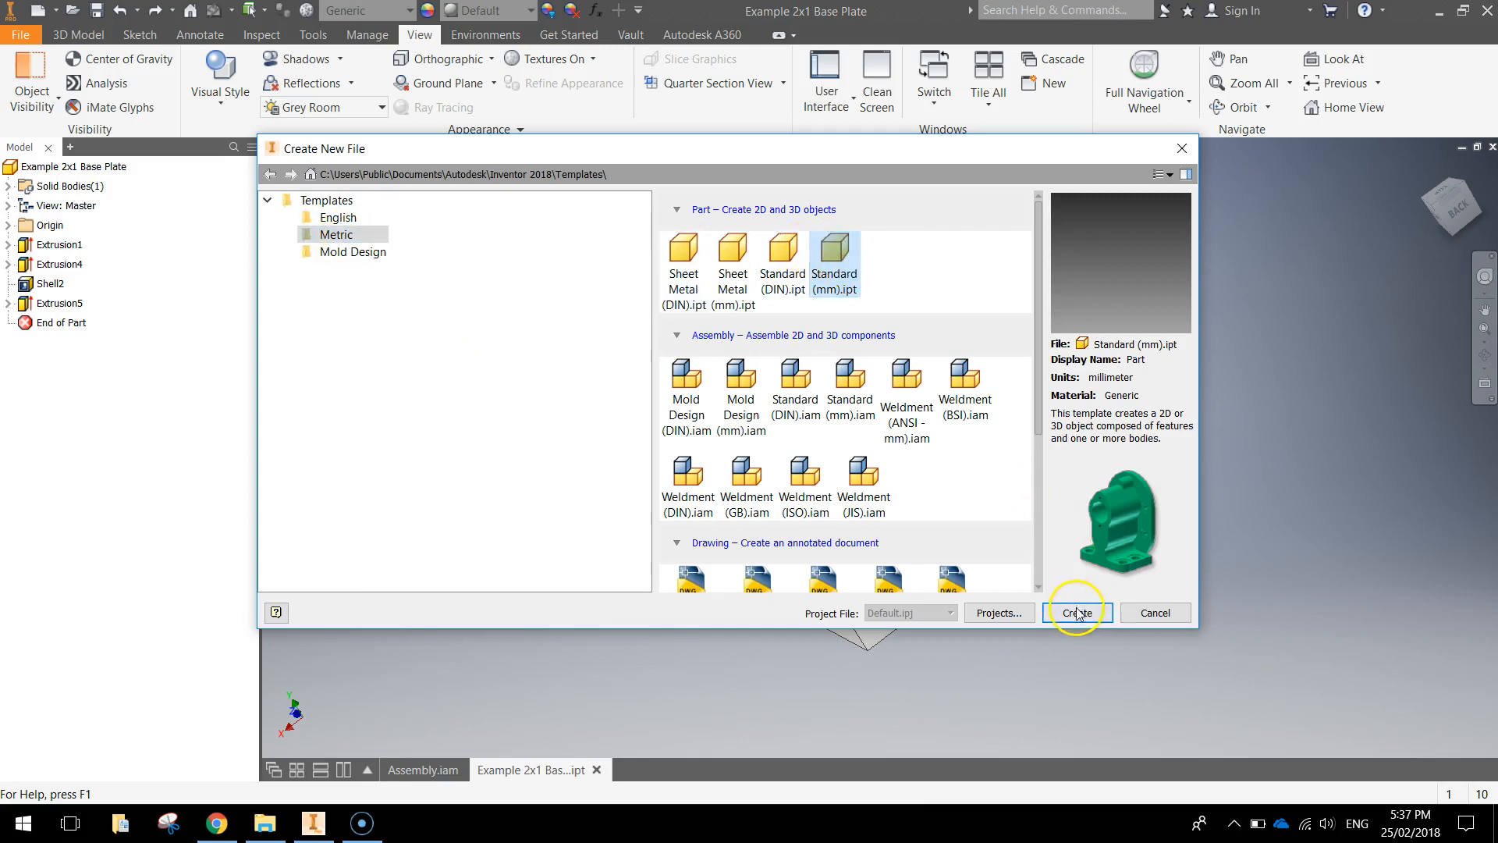
click(1076, 612)
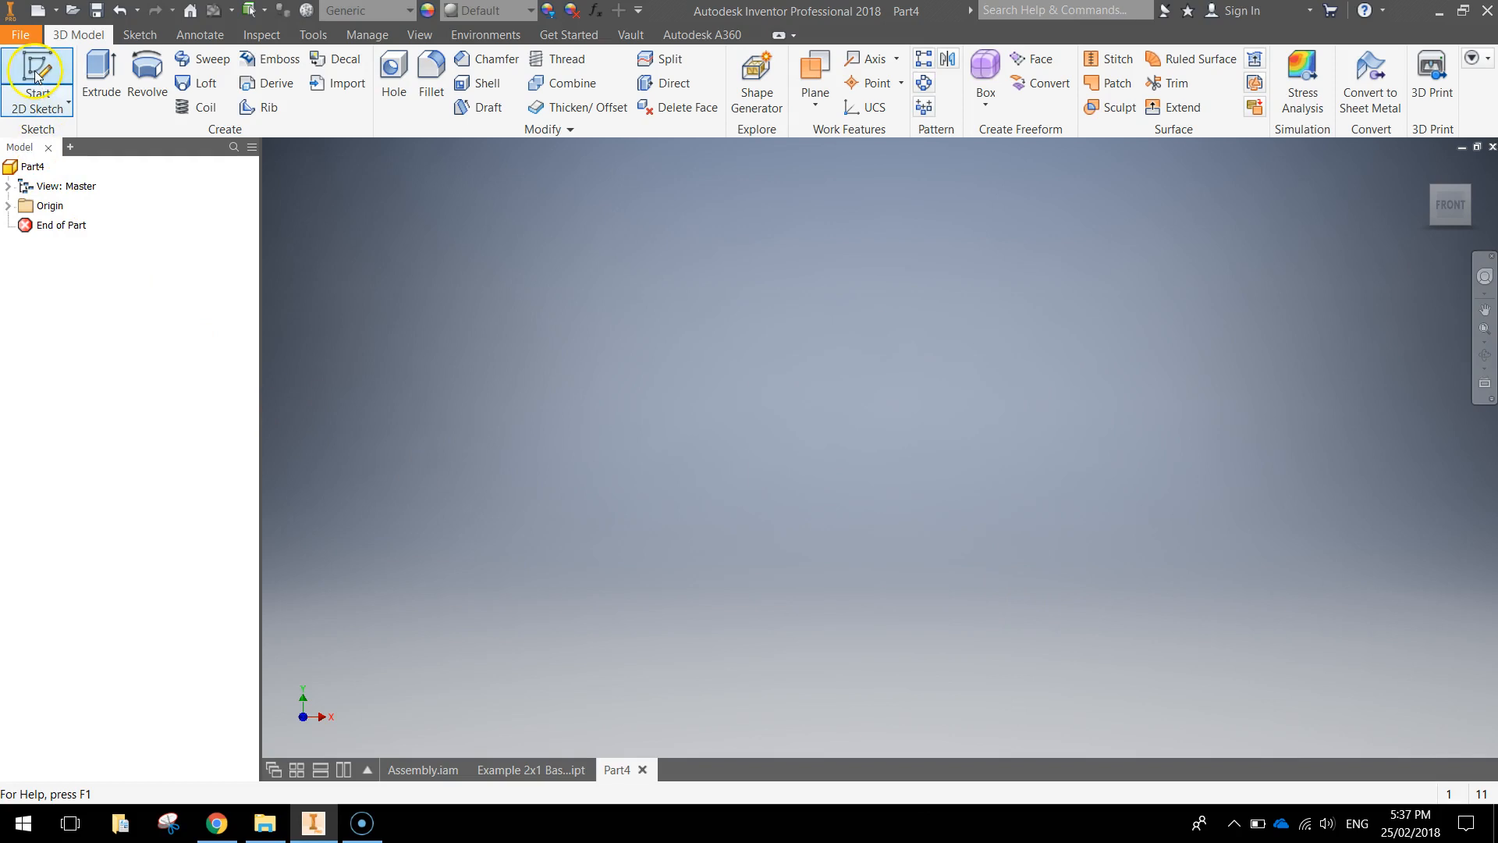
Sketch a 16 x 8 mm rectangle from the origin on the XZ plane.
click(37, 76)
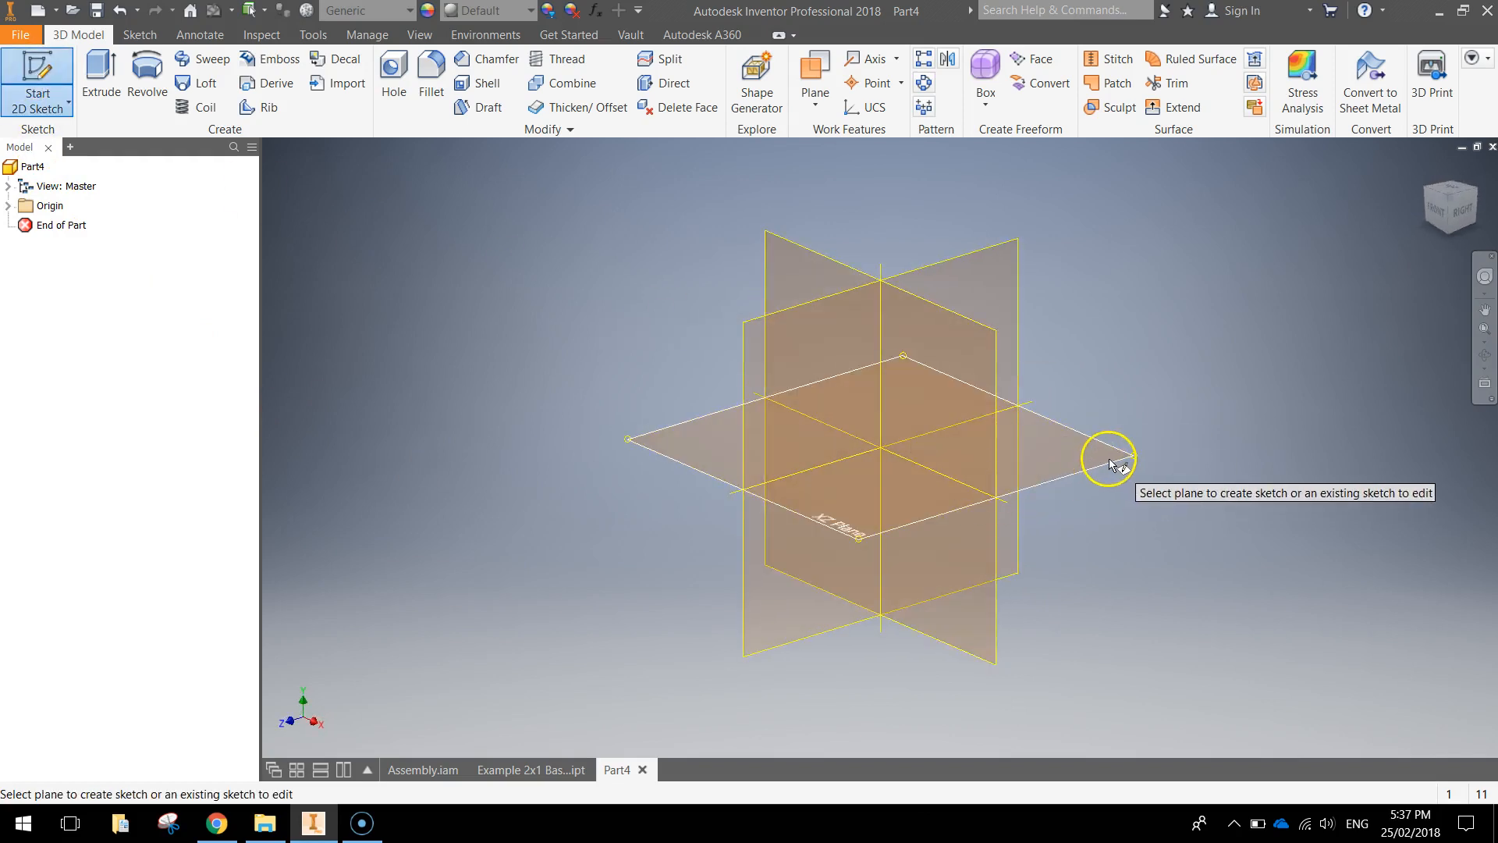
mouse_move(1110, 465)
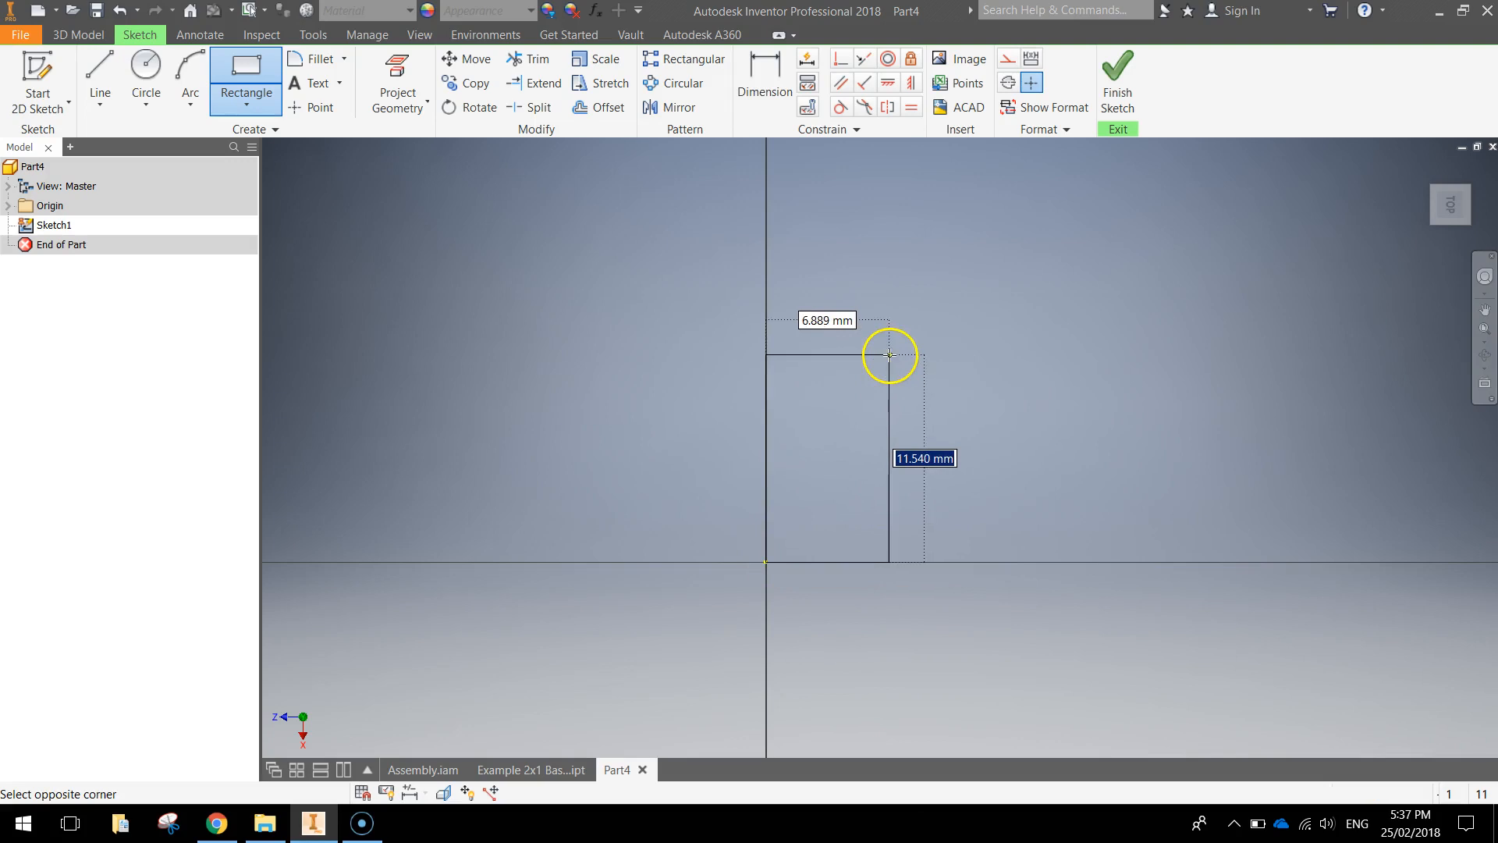
mouse_move(870, 360)
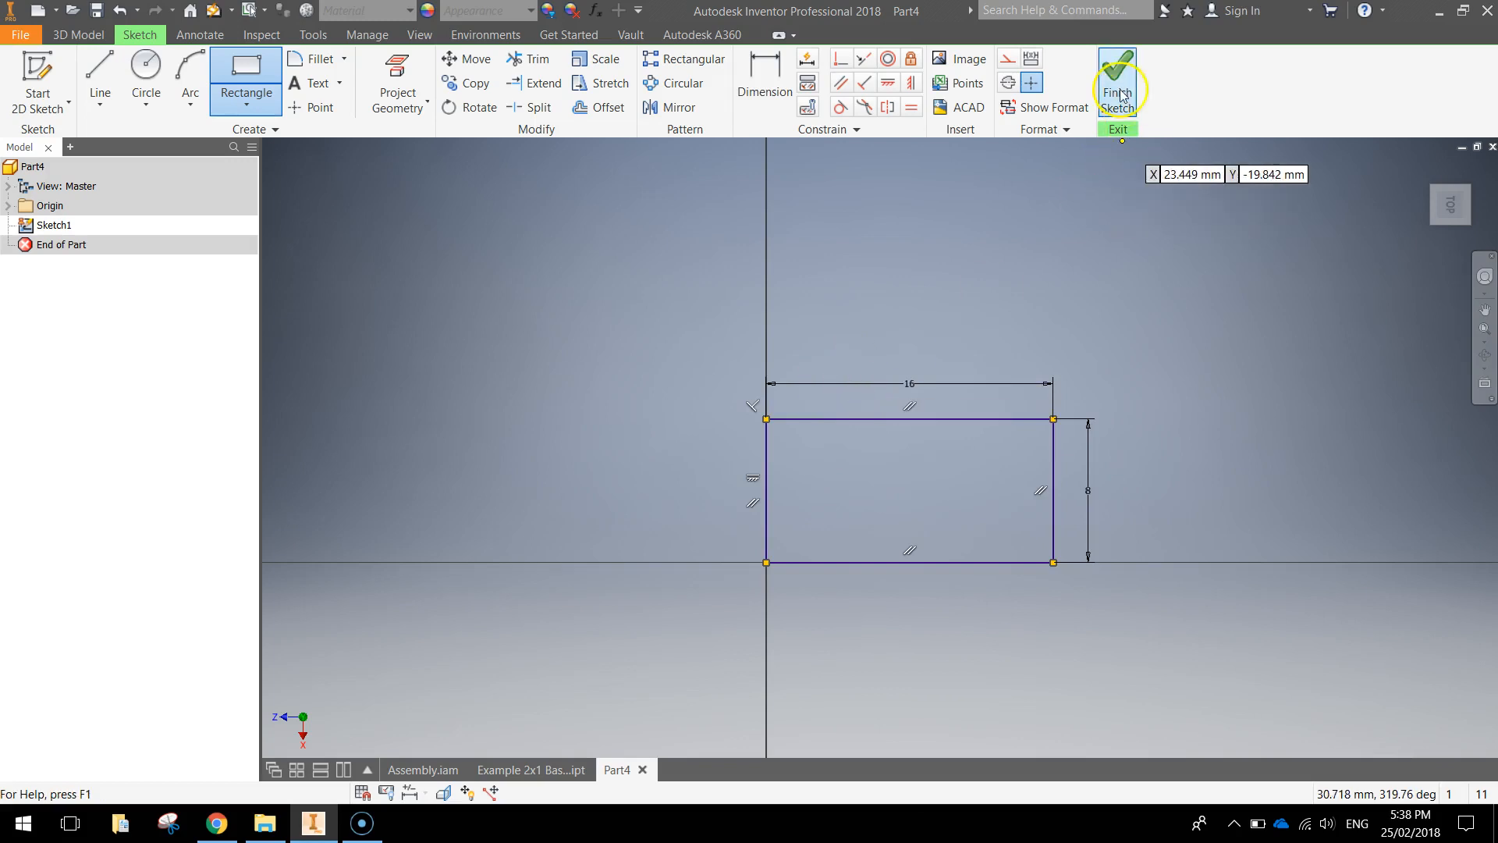
click(1115, 81)
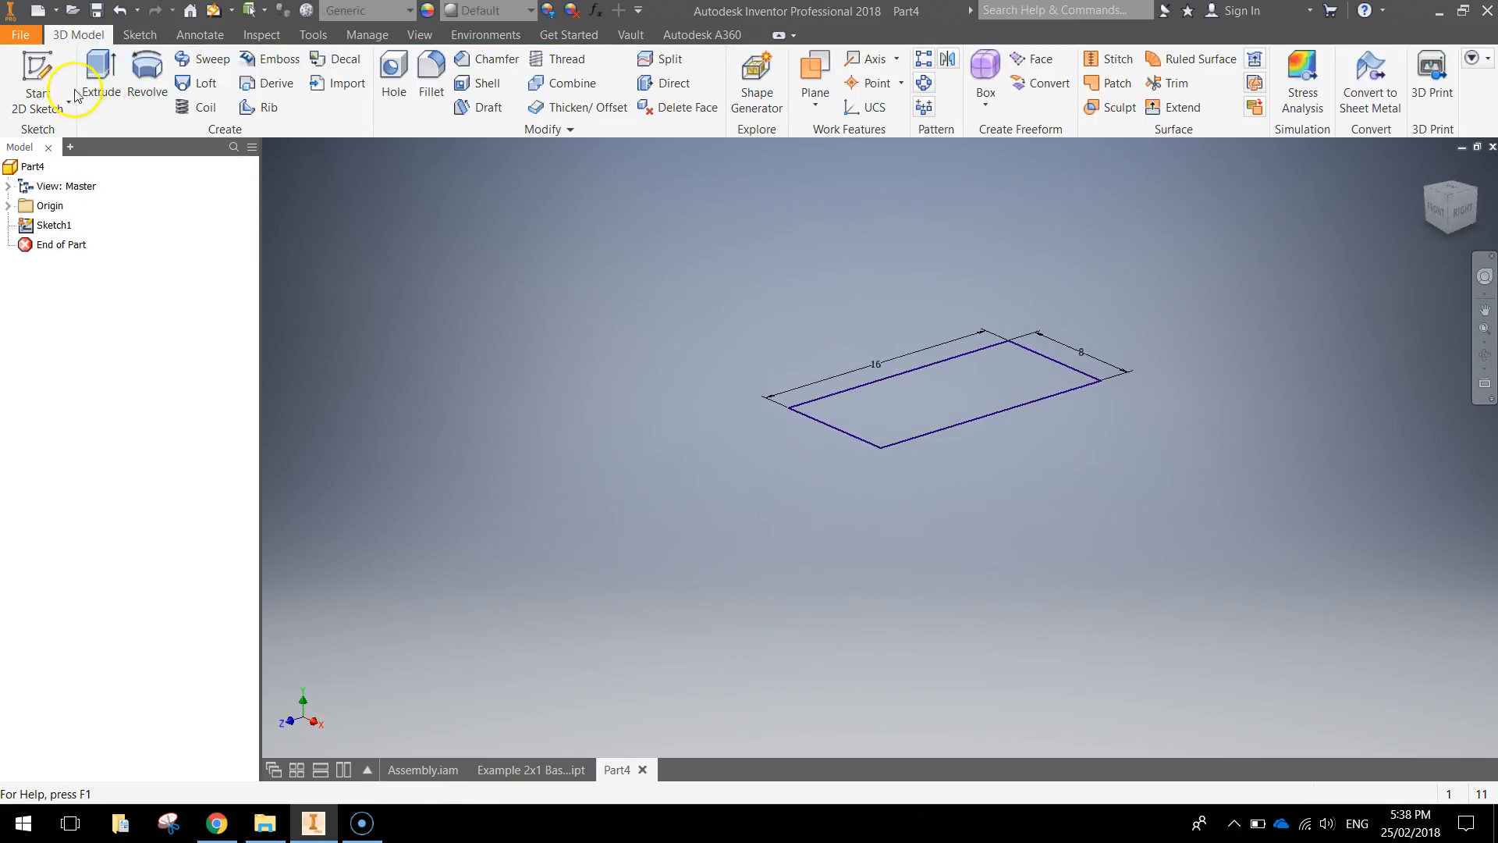
Extrude the 16 x 8 rectangle into the solid block Extrusion1.
click(99, 78)
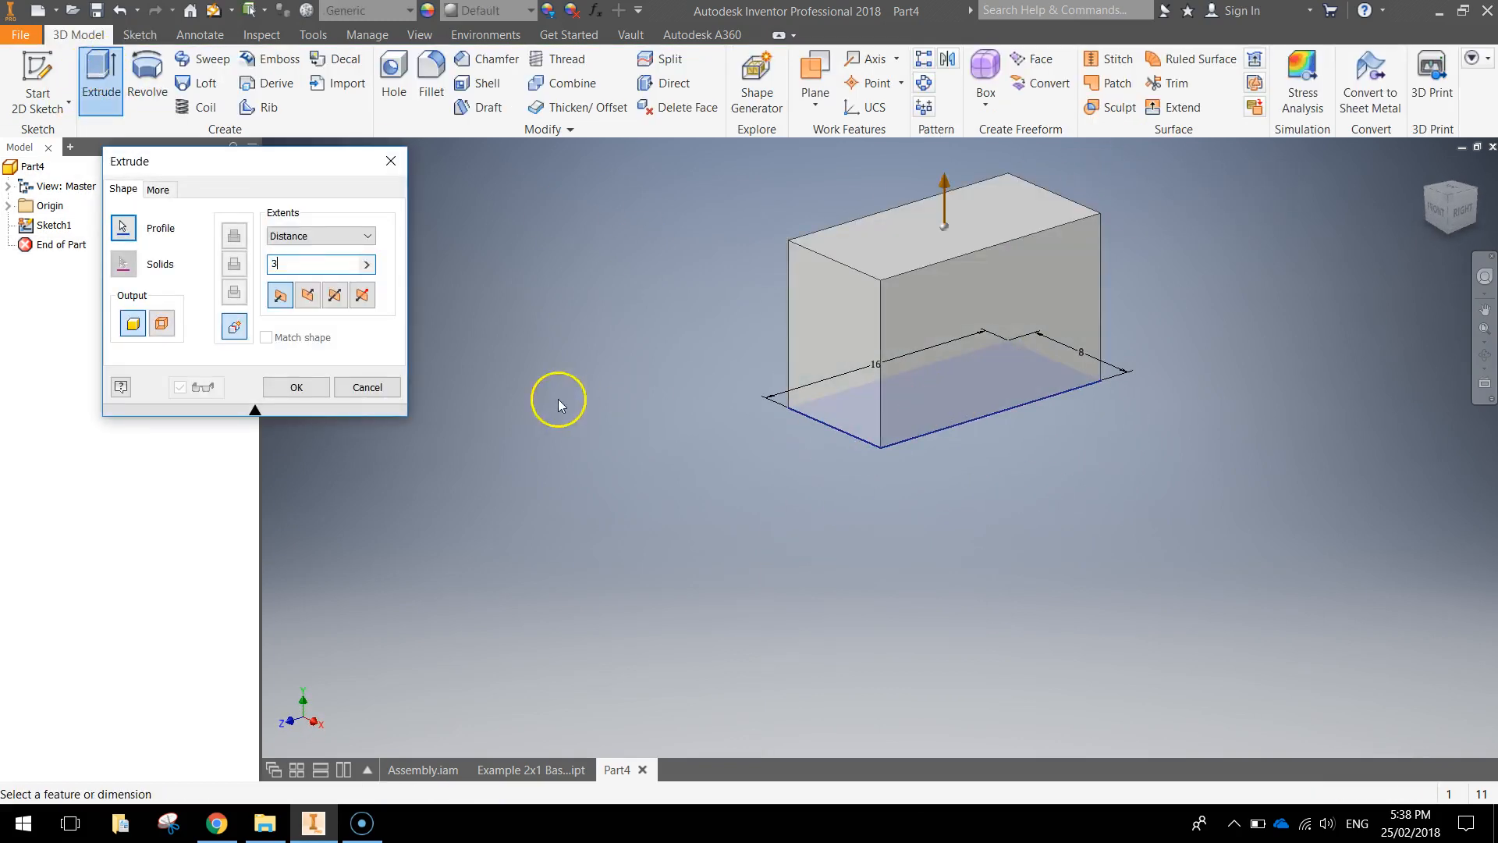
click(294, 387)
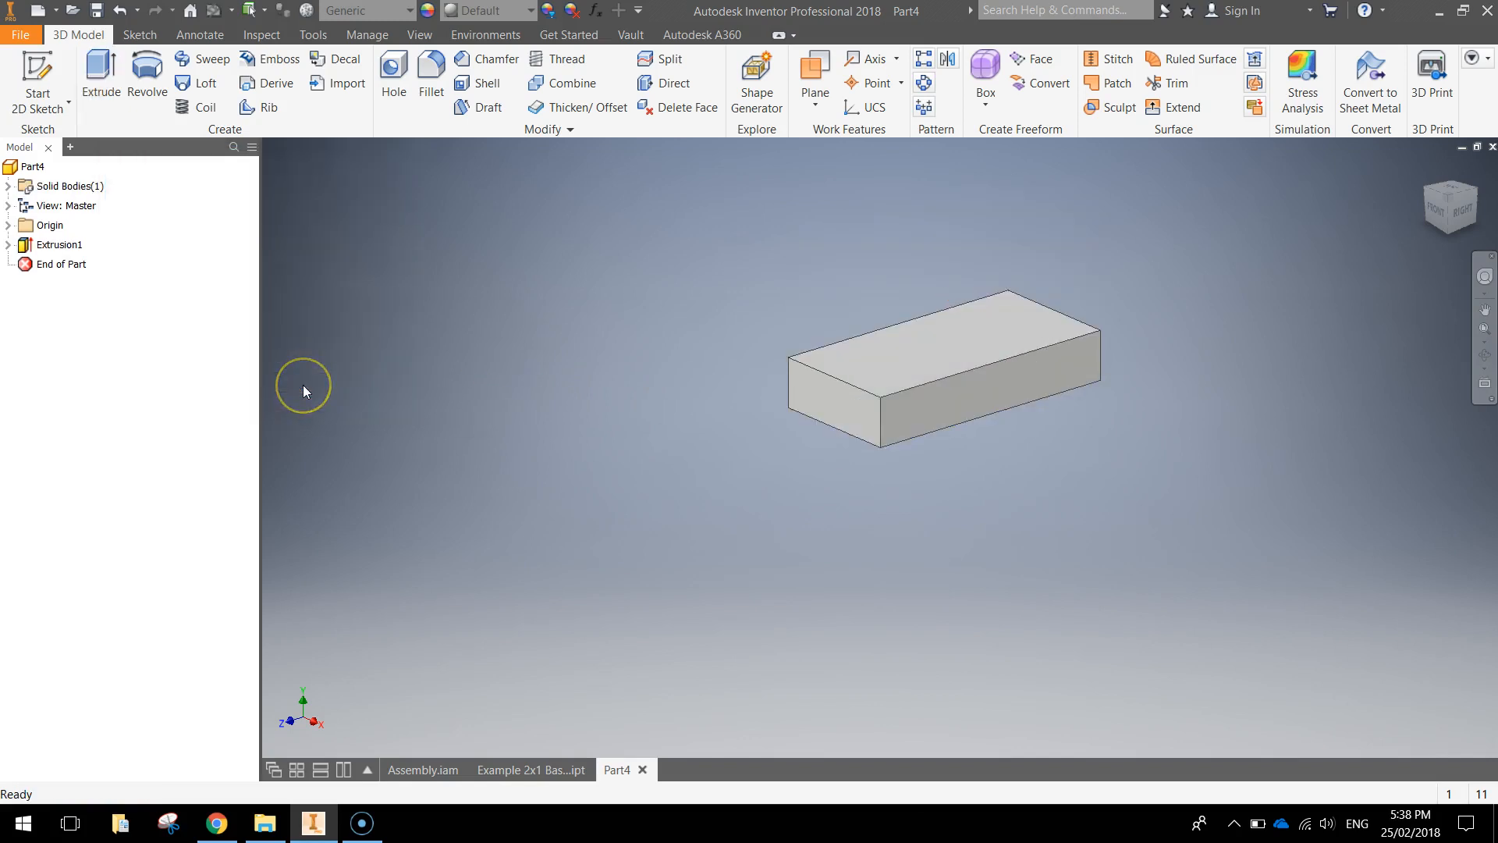
drag(303, 387, 903, 482)
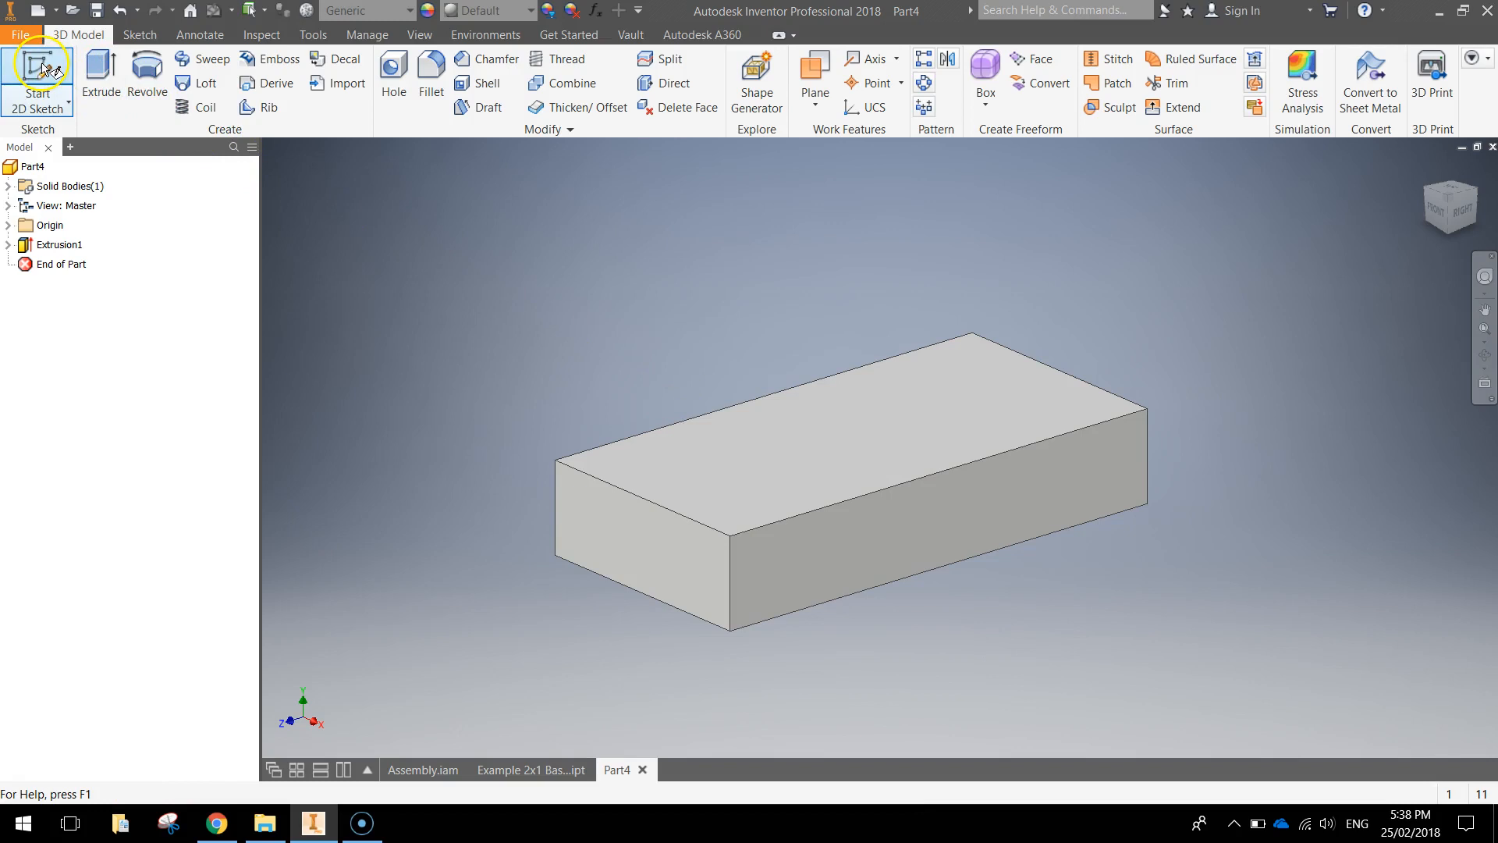
On the block's top face, draw a 4 mm circle dimensioned 4 mm from the edges.
click(38, 78)
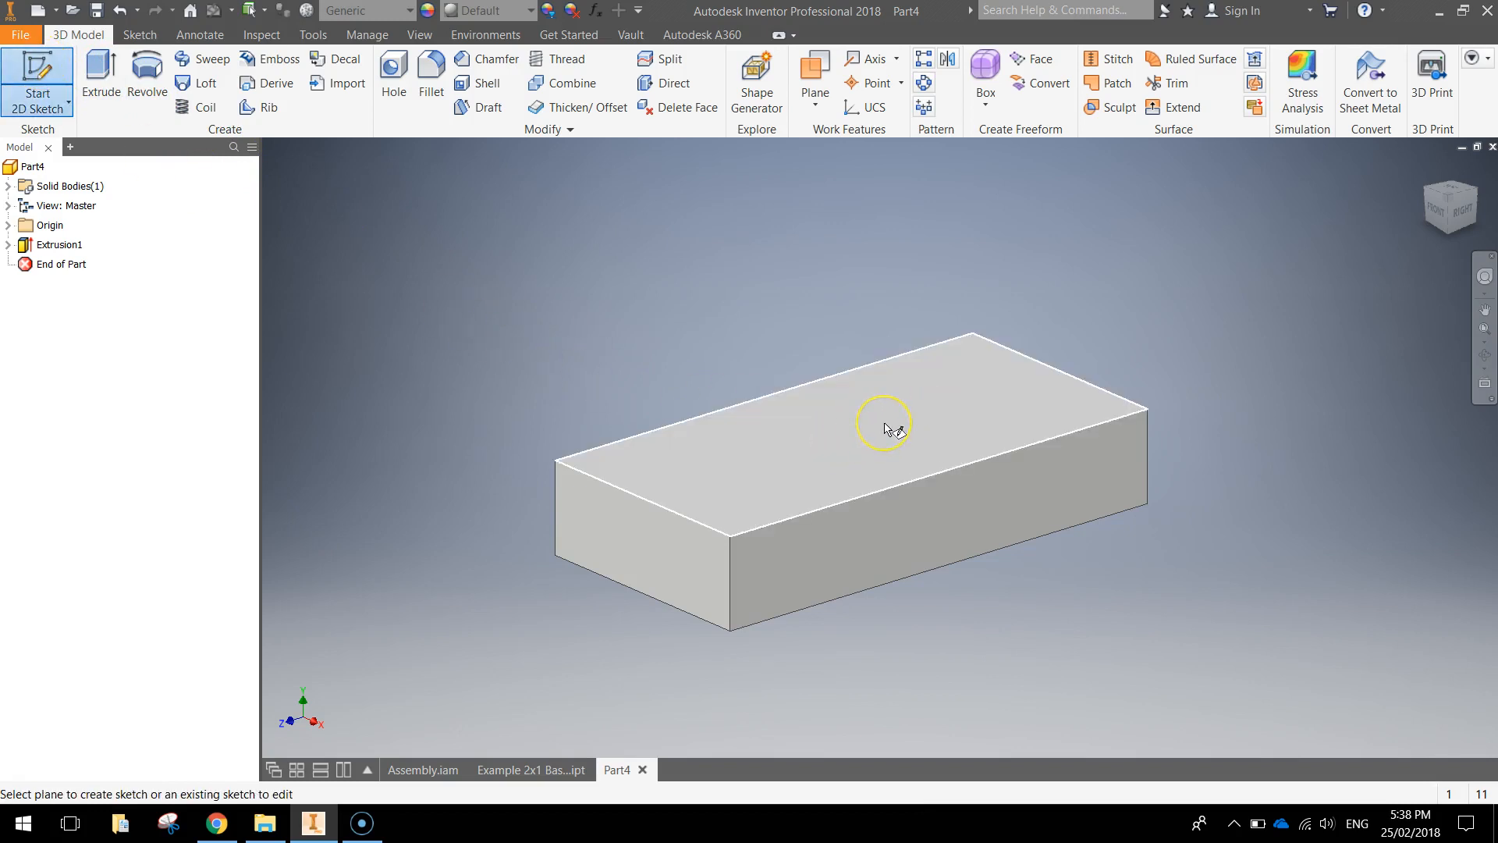
click(884, 425)
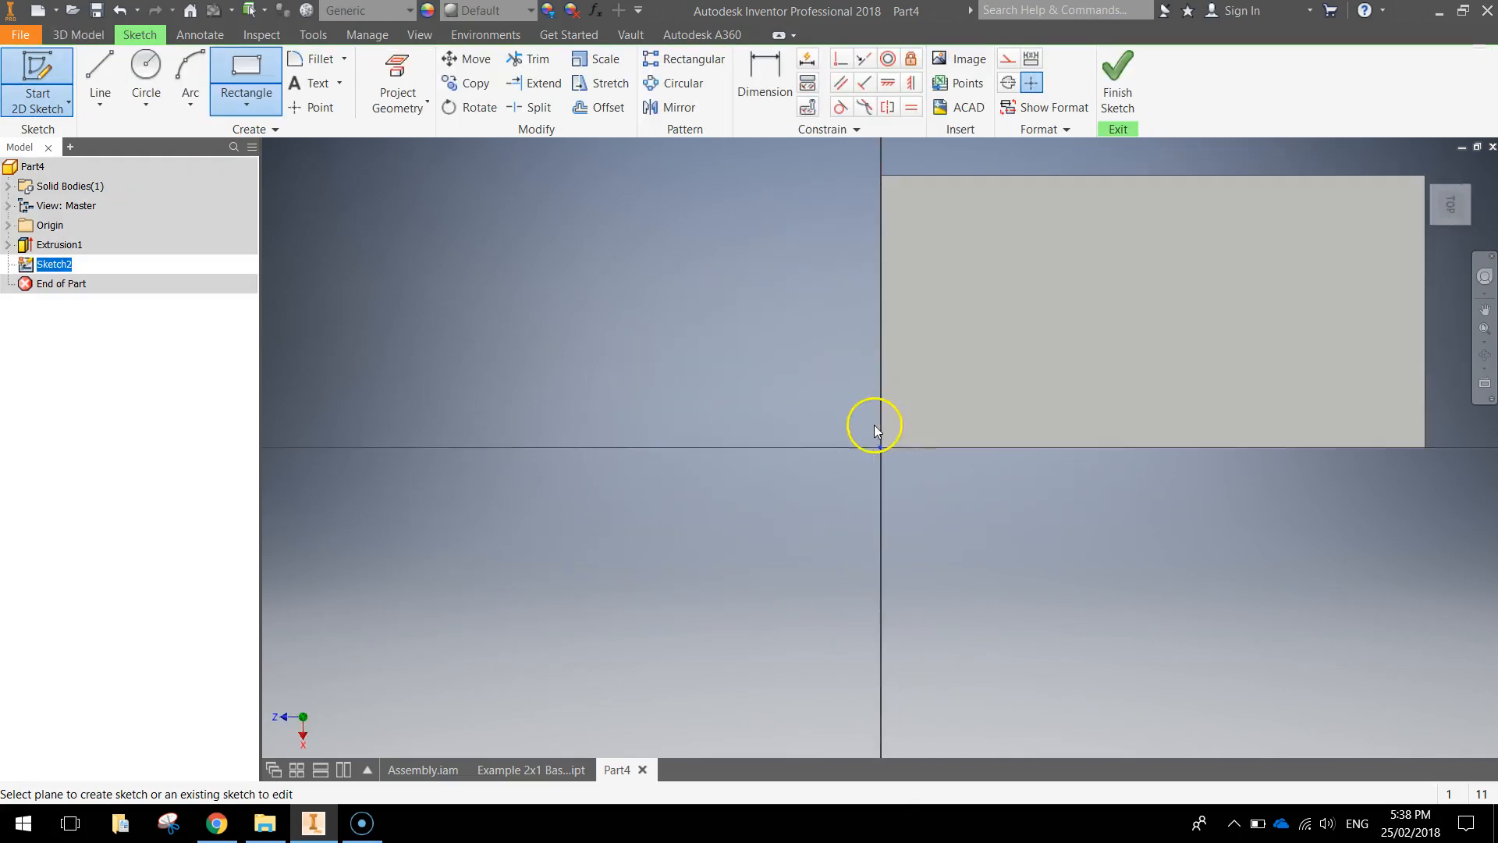
click(145, 77)
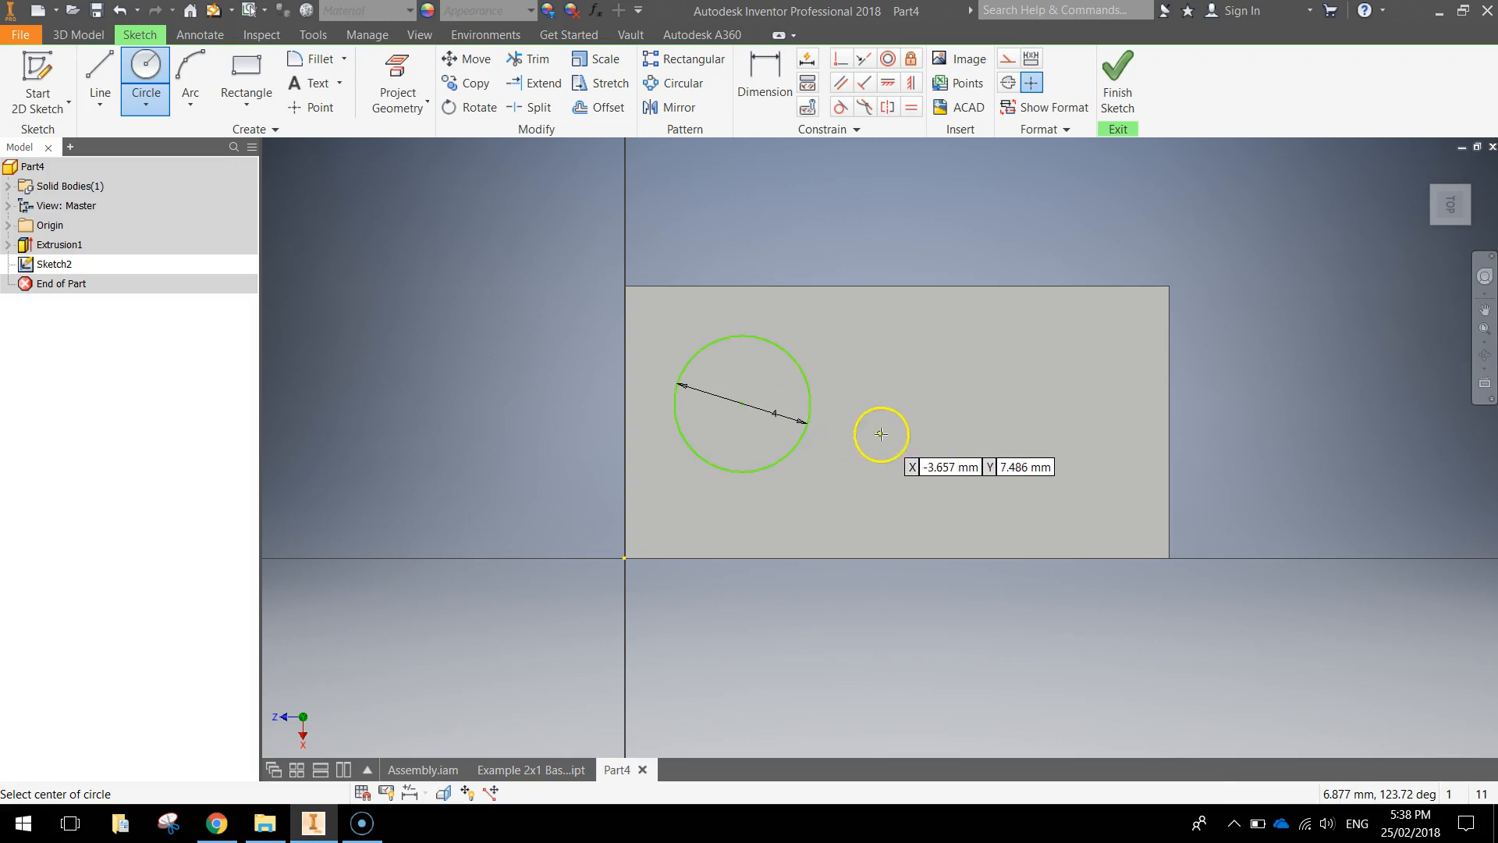
click(763, 81)
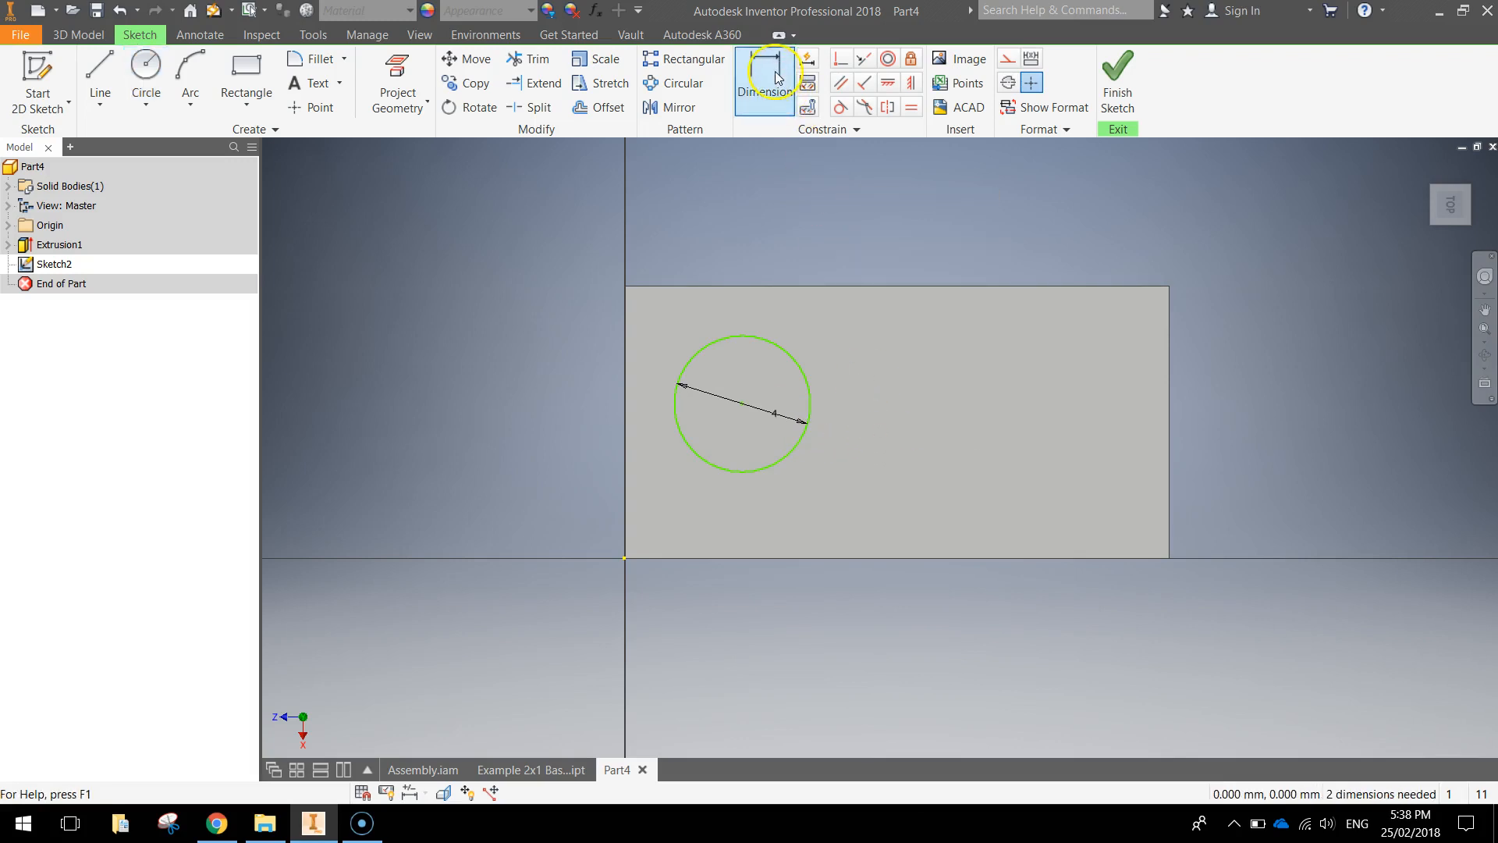
click(763, 81)
text(4)
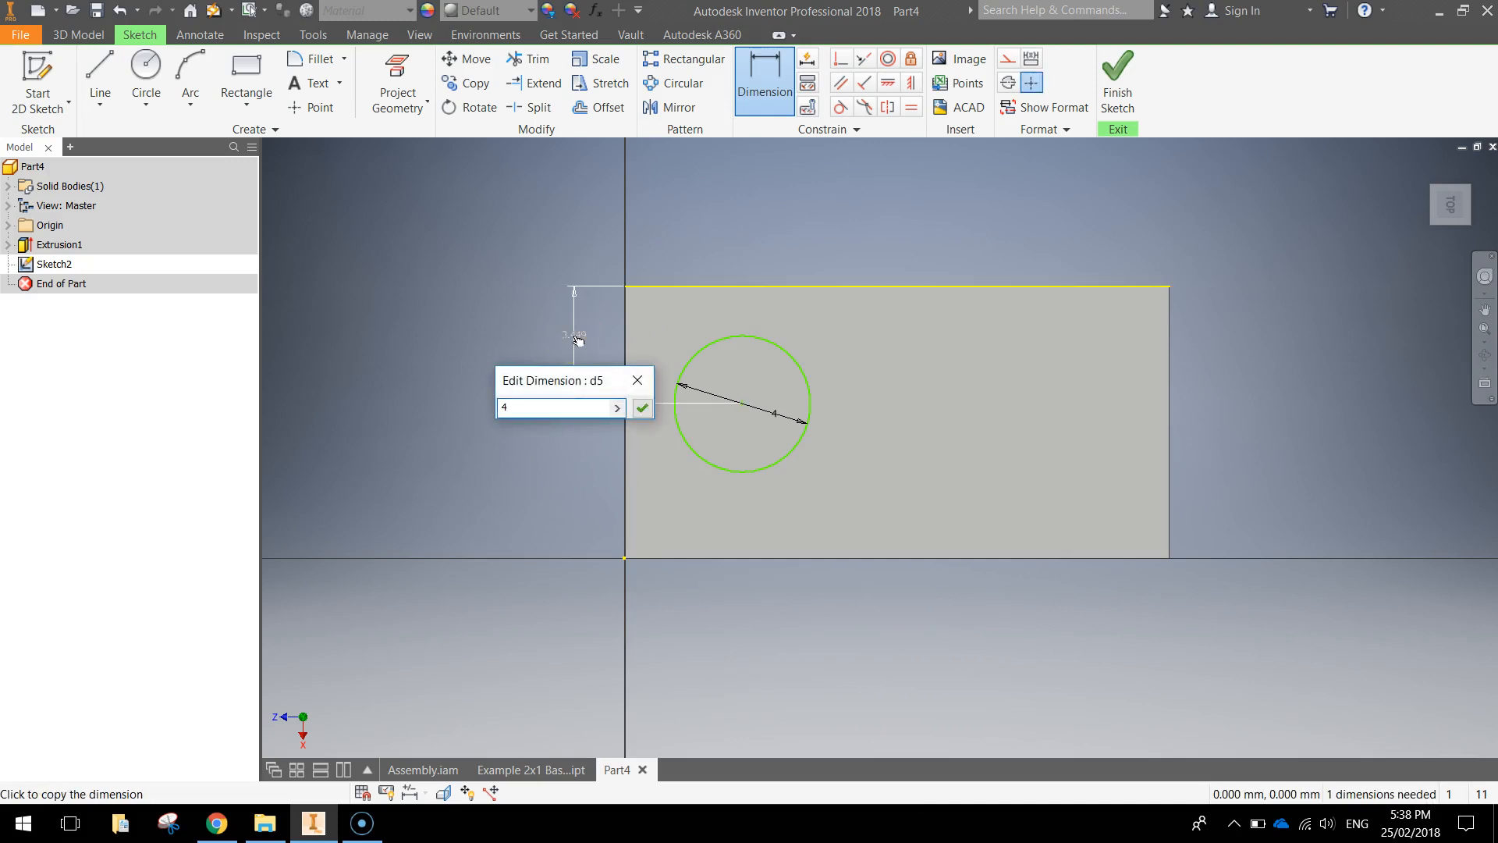
click(642, 407)
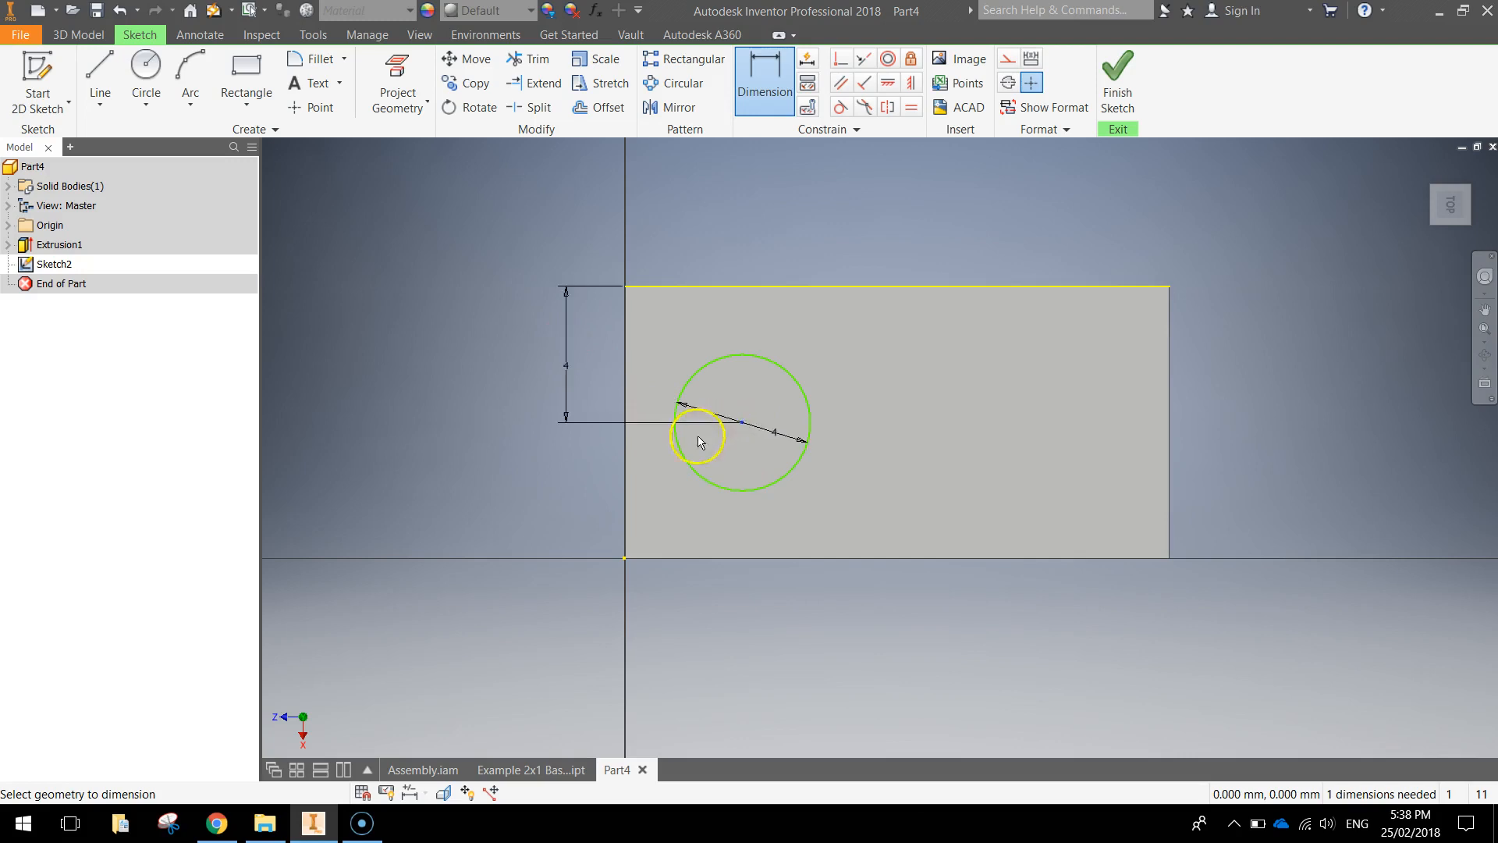
mouse_move(642, 386)
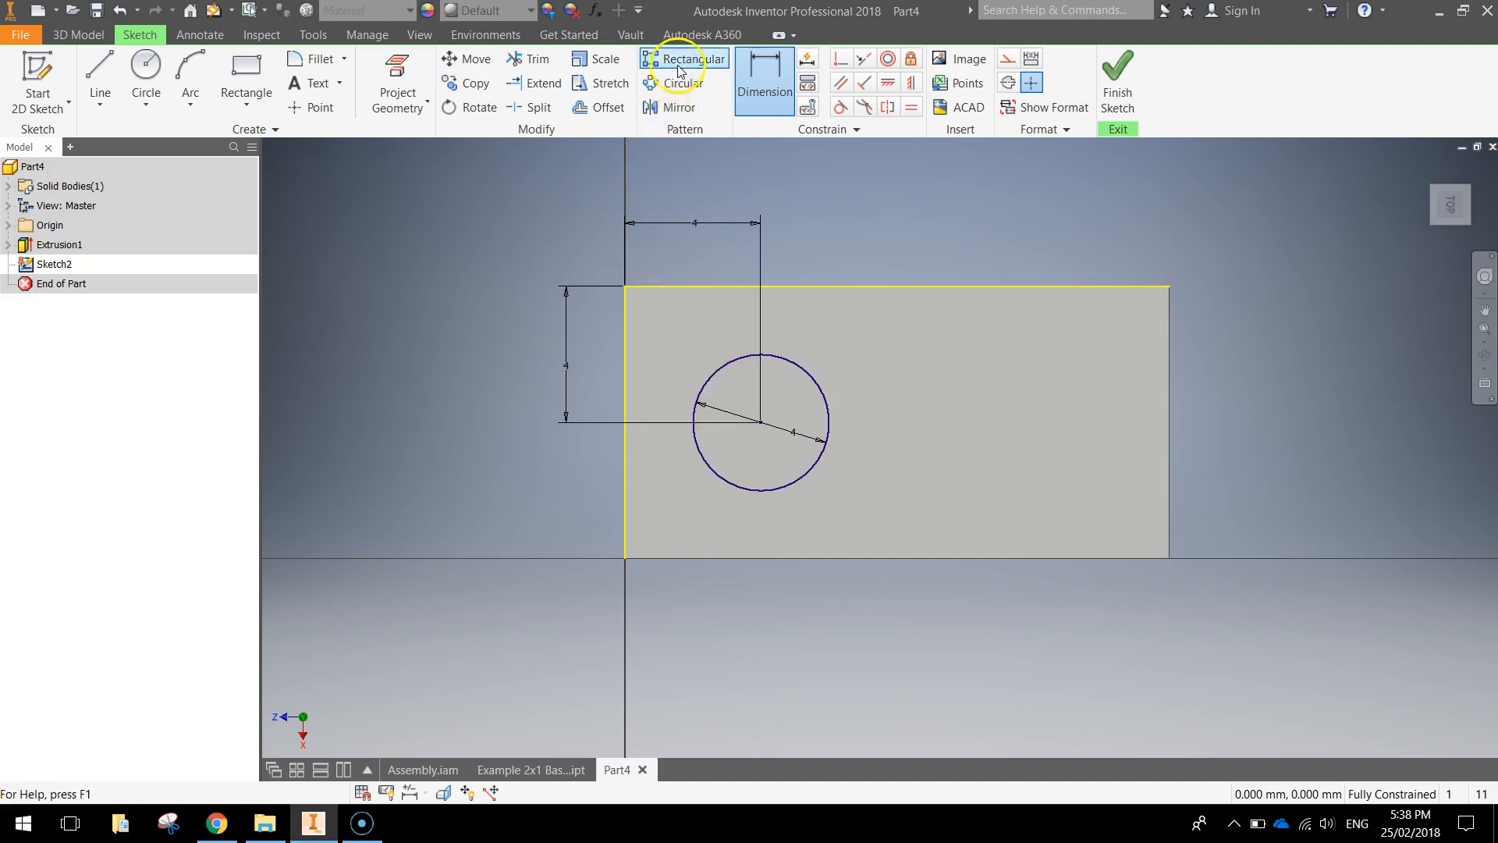
Pattern the circle to 2 copies at 8 mm spacing along the top edge.
click(685, 58)
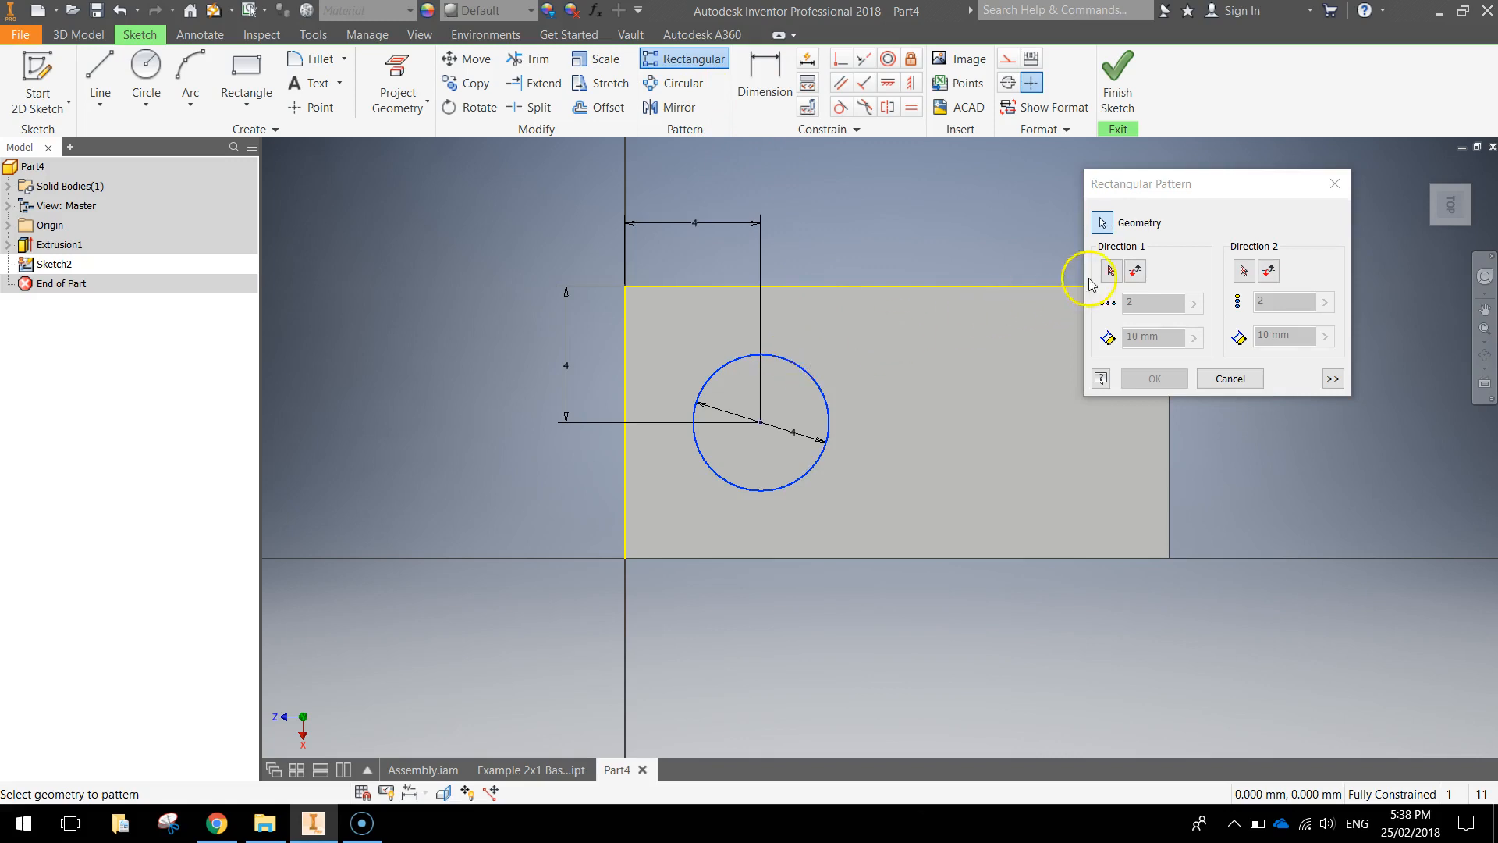
click(1135, 271)
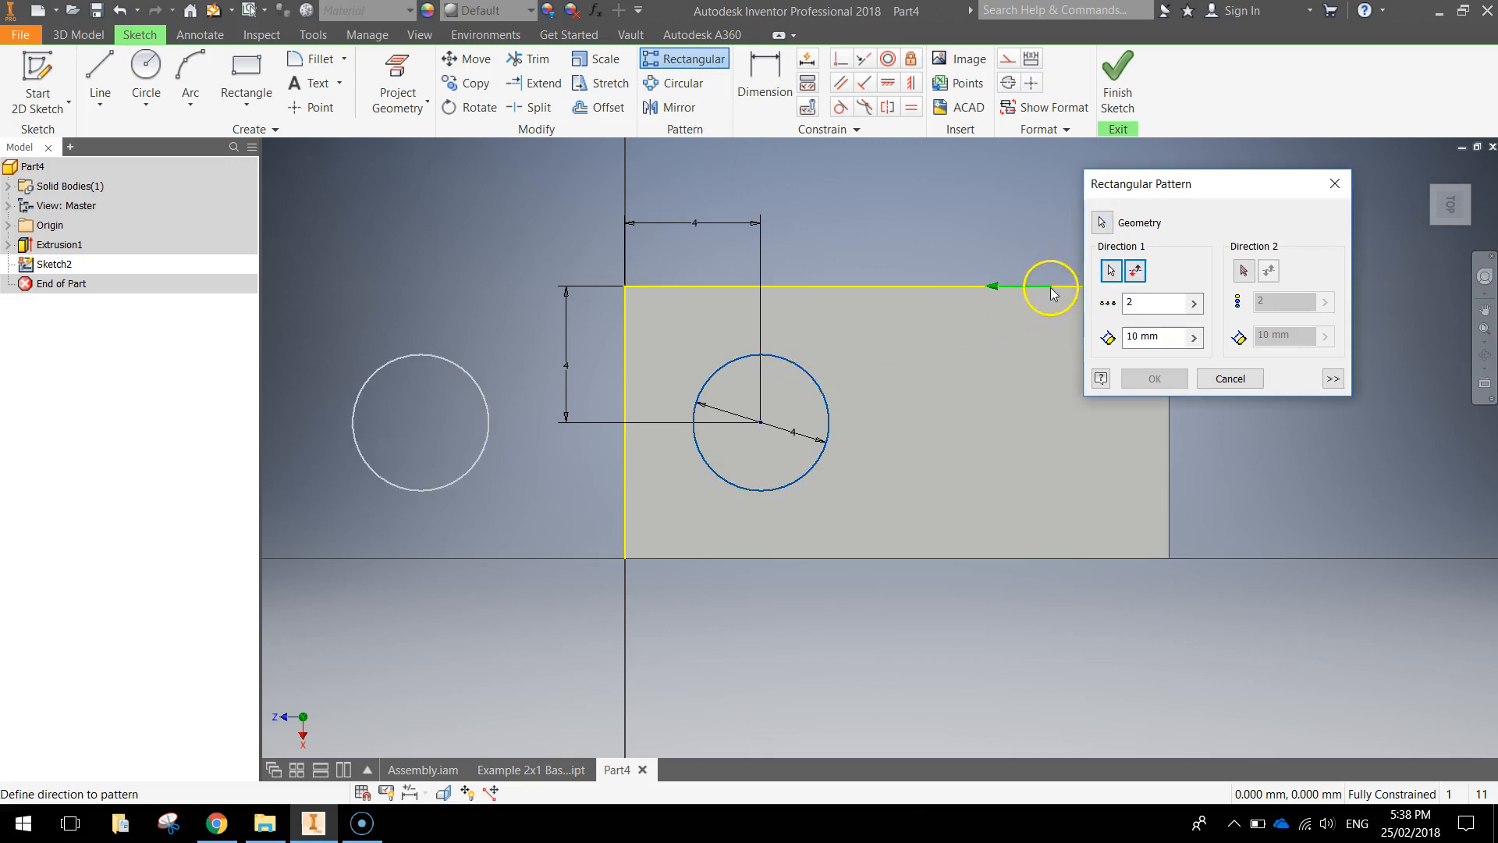
click(1136, 271)
text(8)
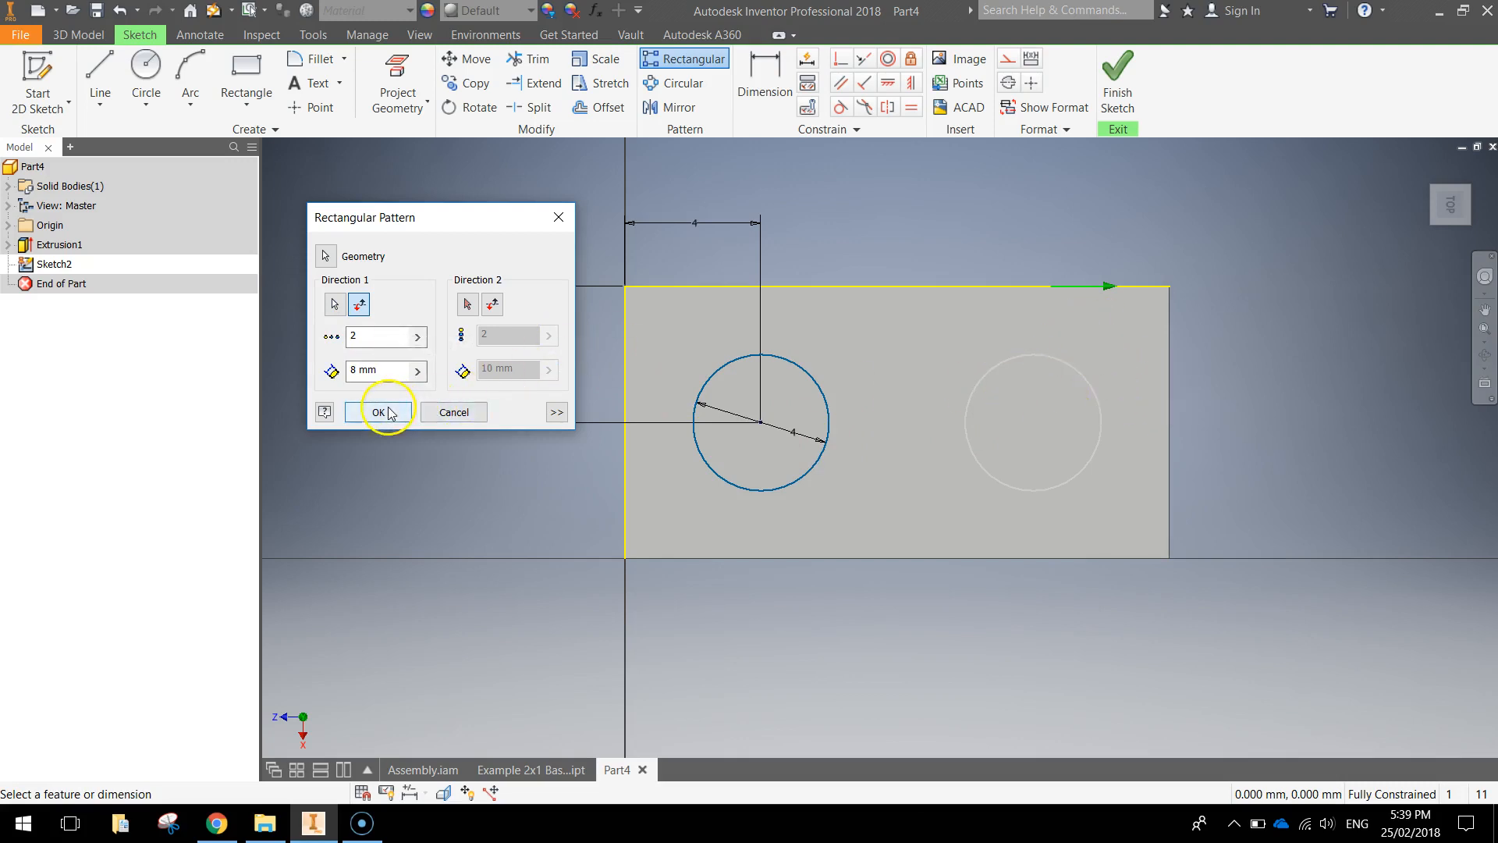
click(379, 412)
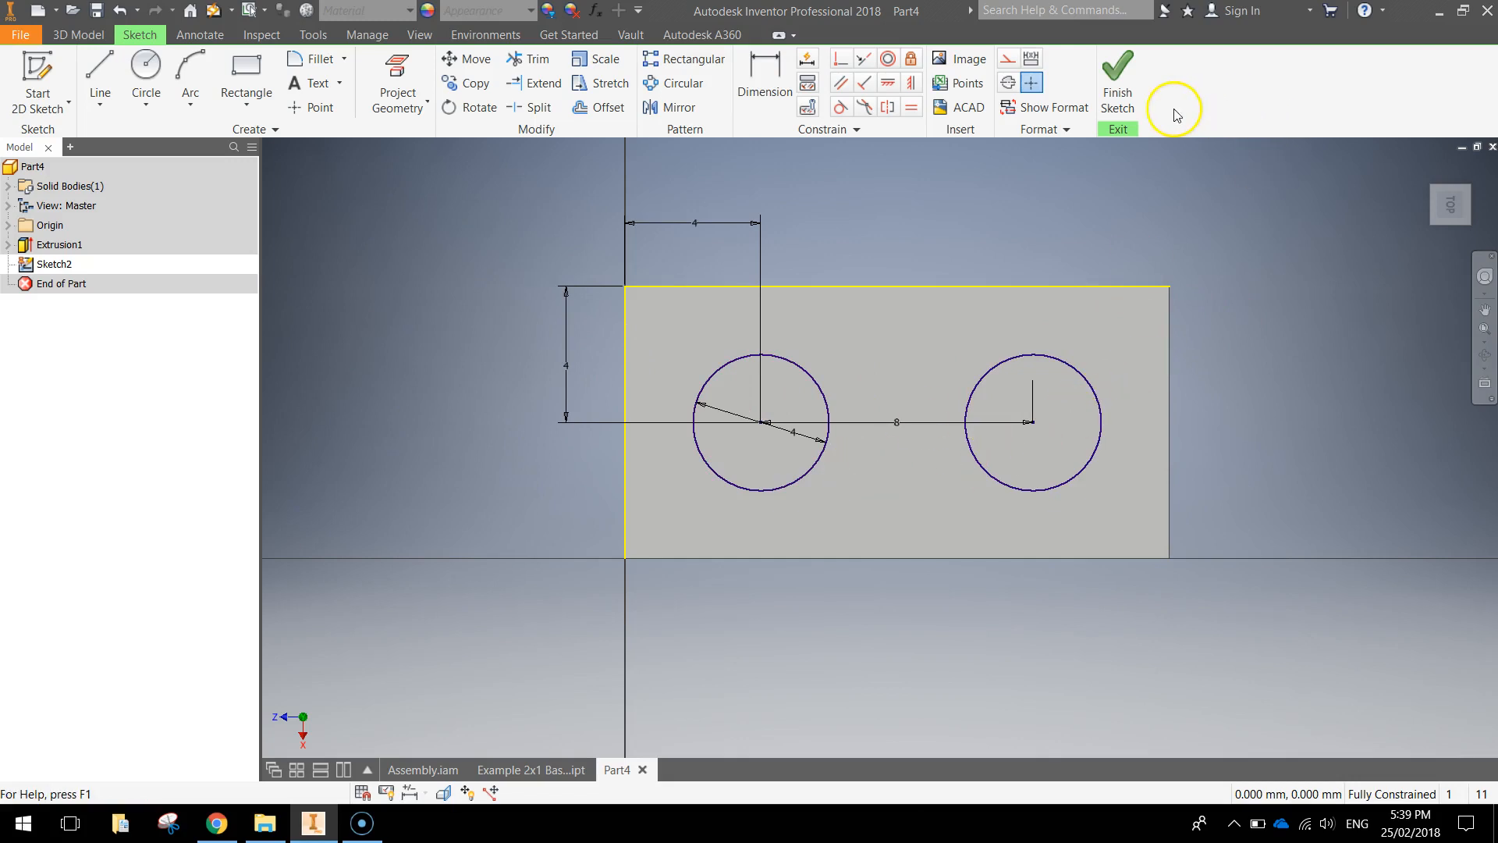
Extrude both stud circles upward from the block as Extrusion2.
click(1117, 81)
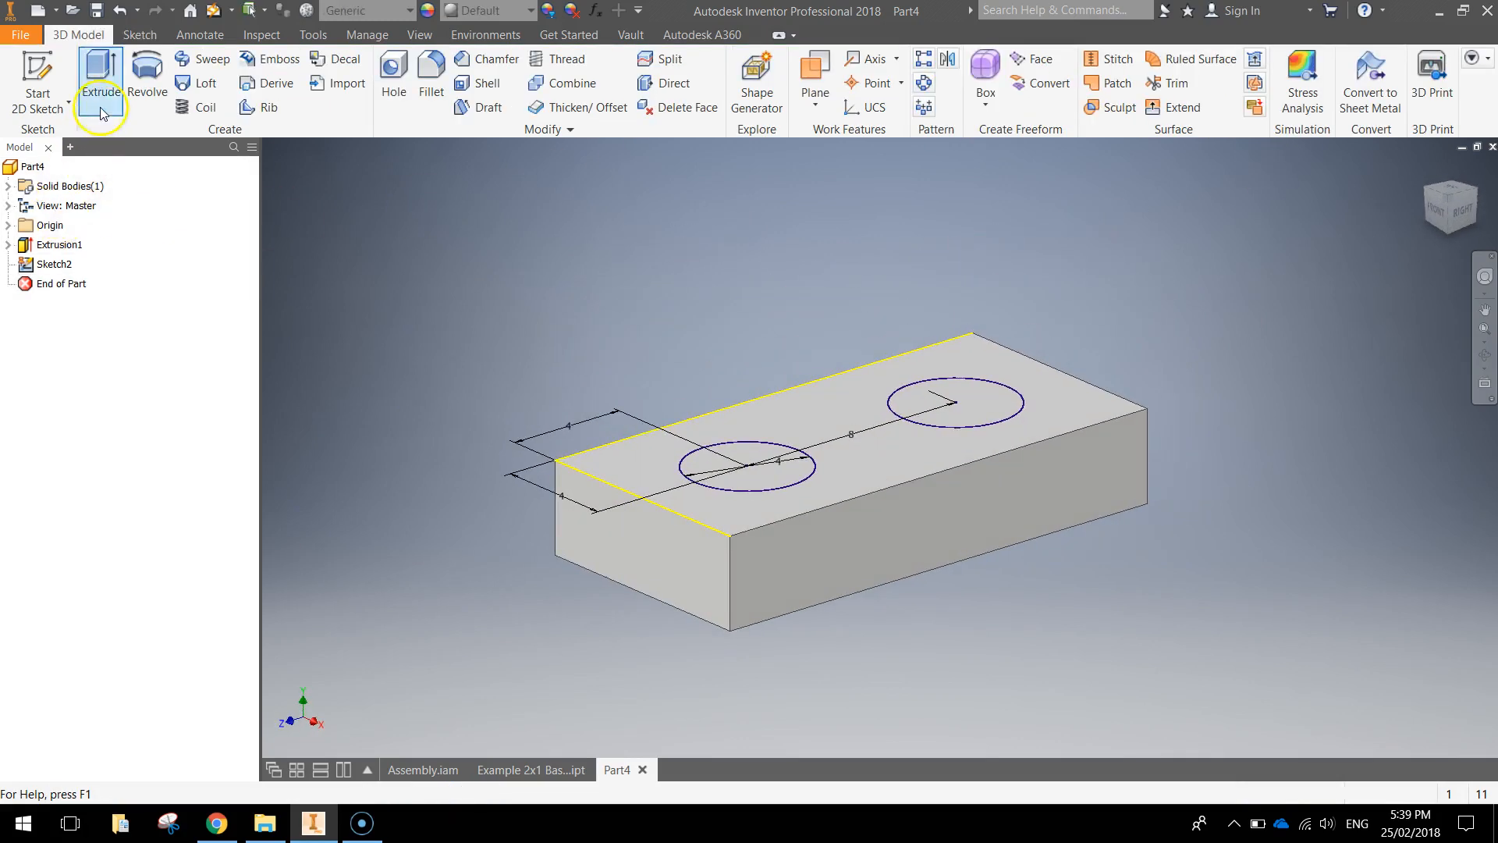
click(99, 76)
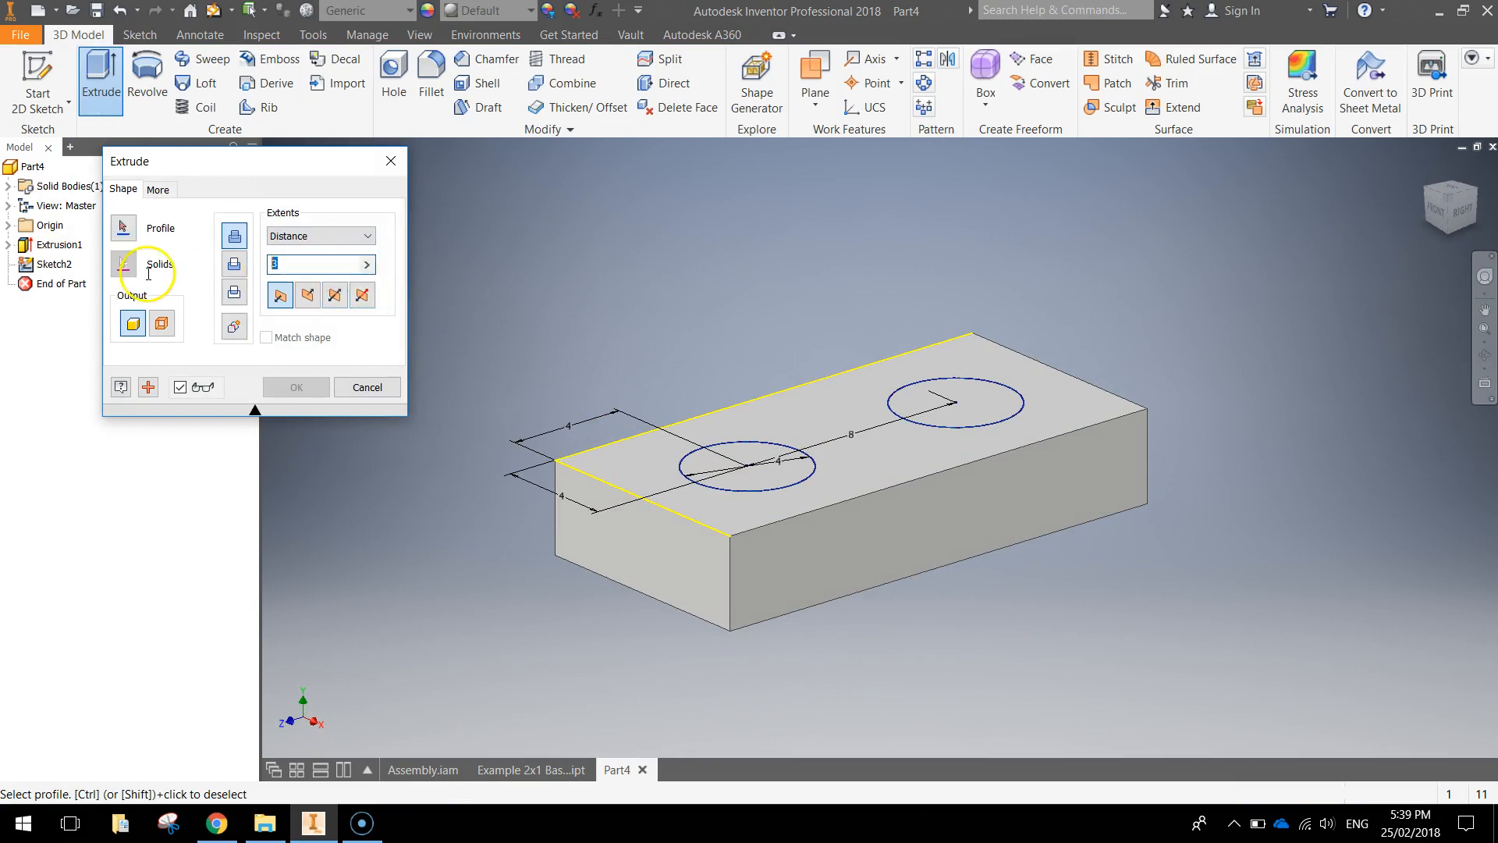
text(1.)
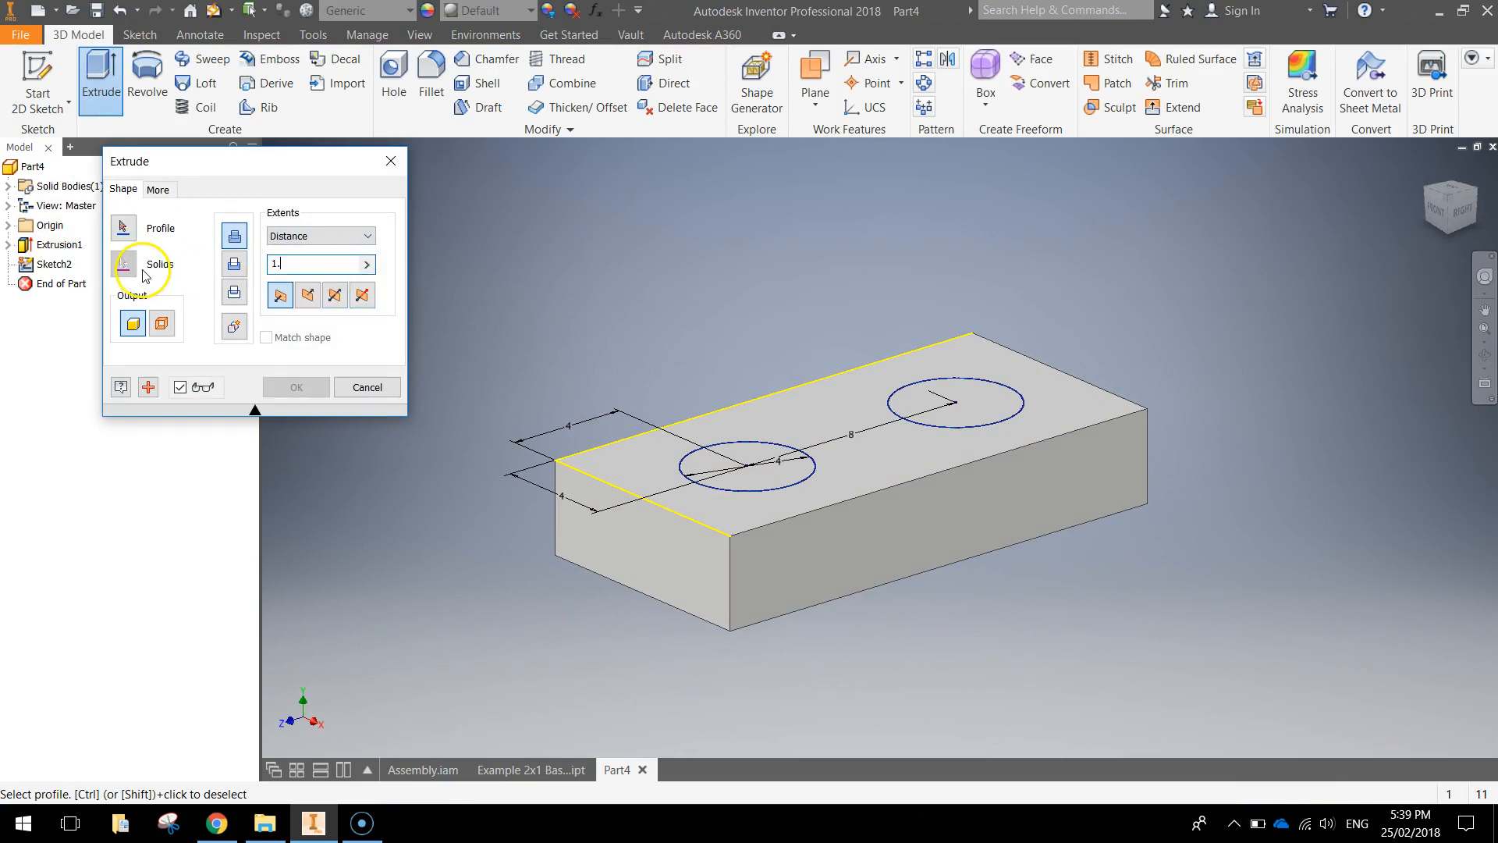
click(745, 467)
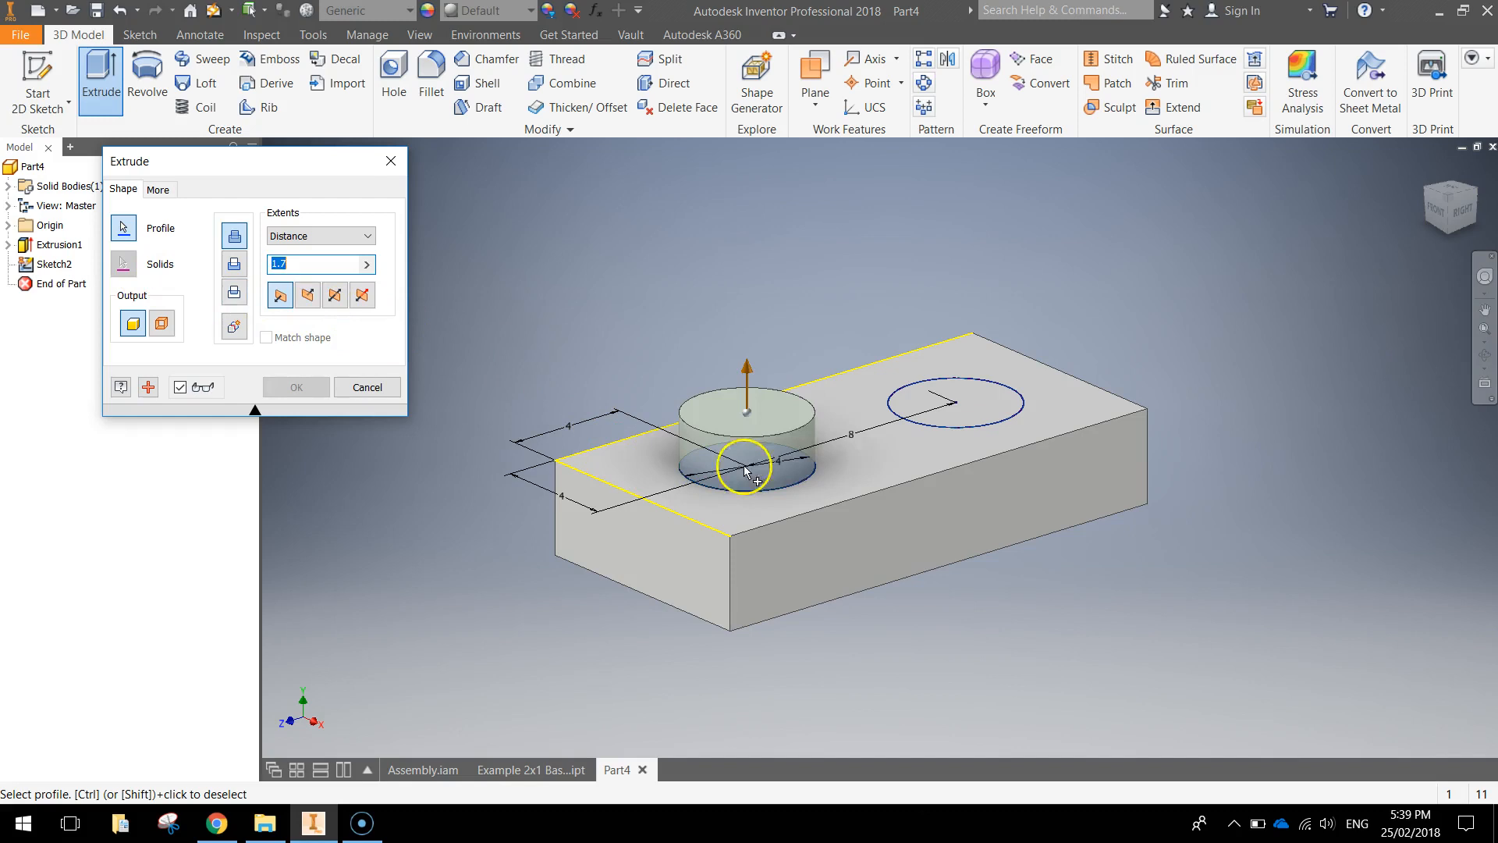
click(295, 387)
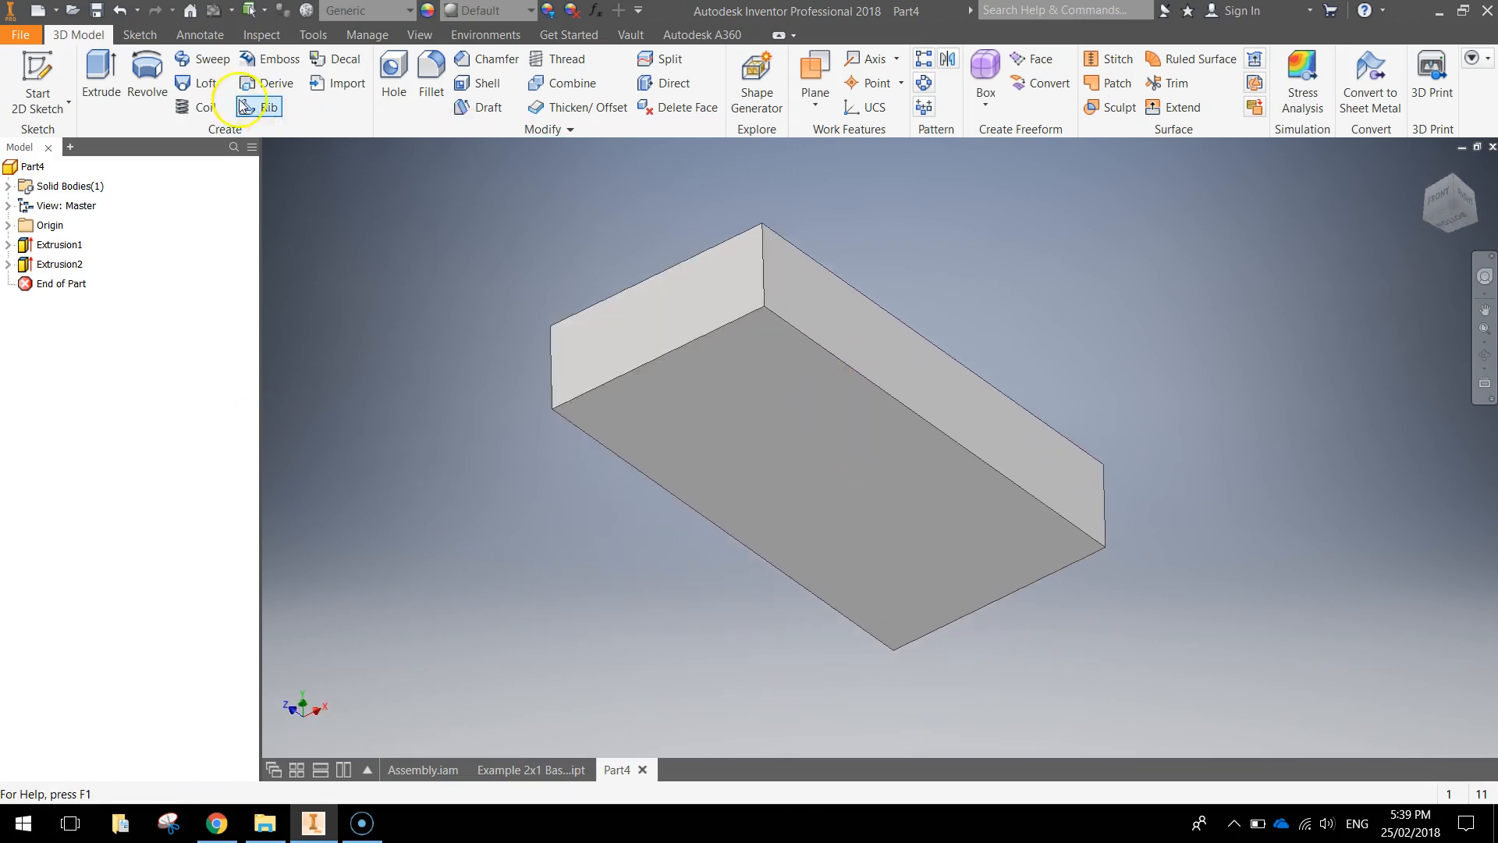
Shell the block with 0.8 mm walls through its bottom face, then orbit underneath.
click(486, 83)
text(0.8)
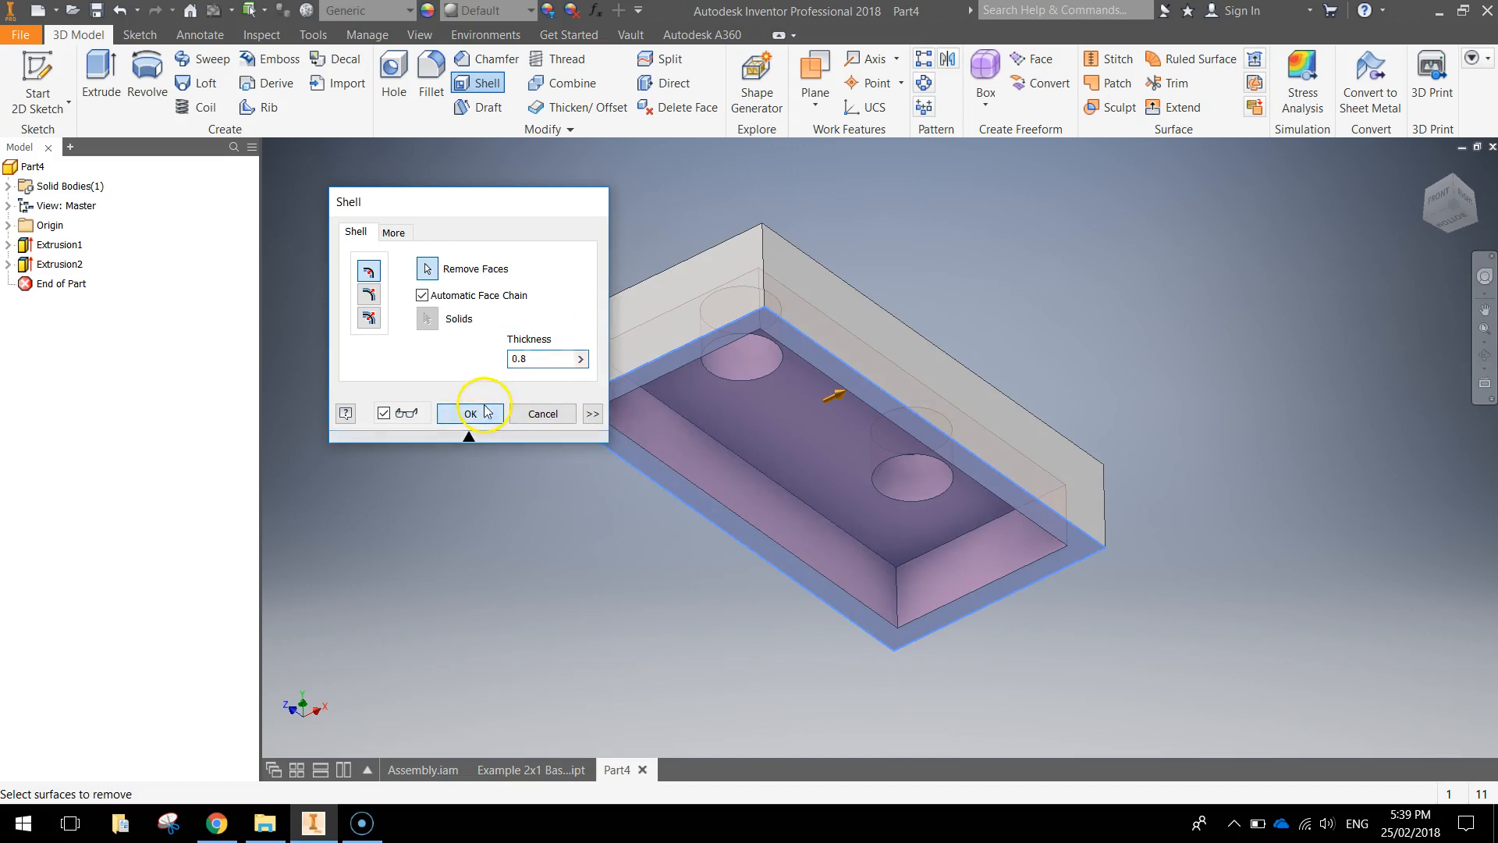
click(469, 413)
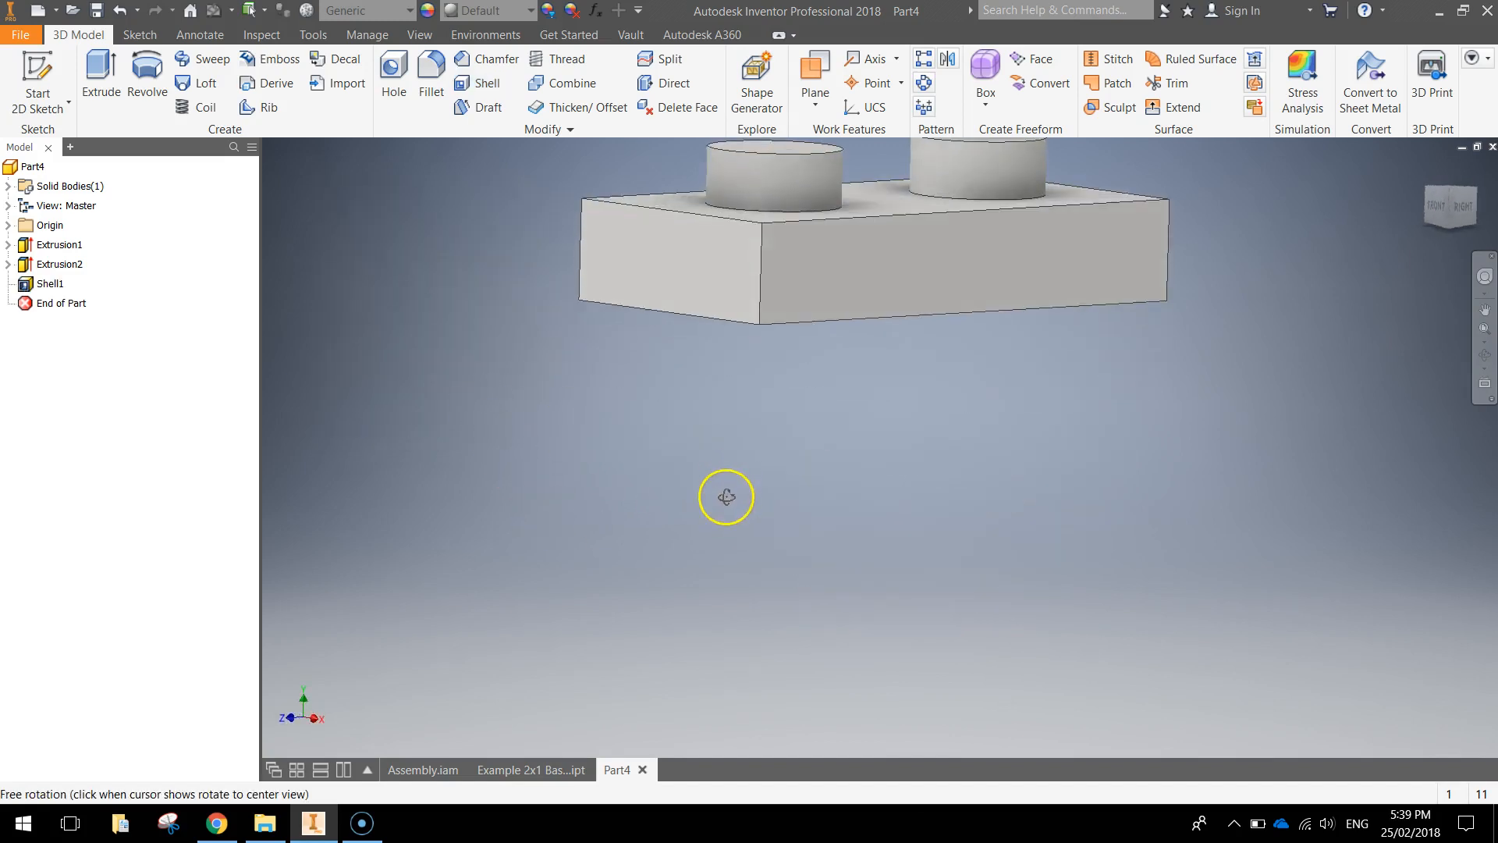
drag(727, 496, 759, 502)
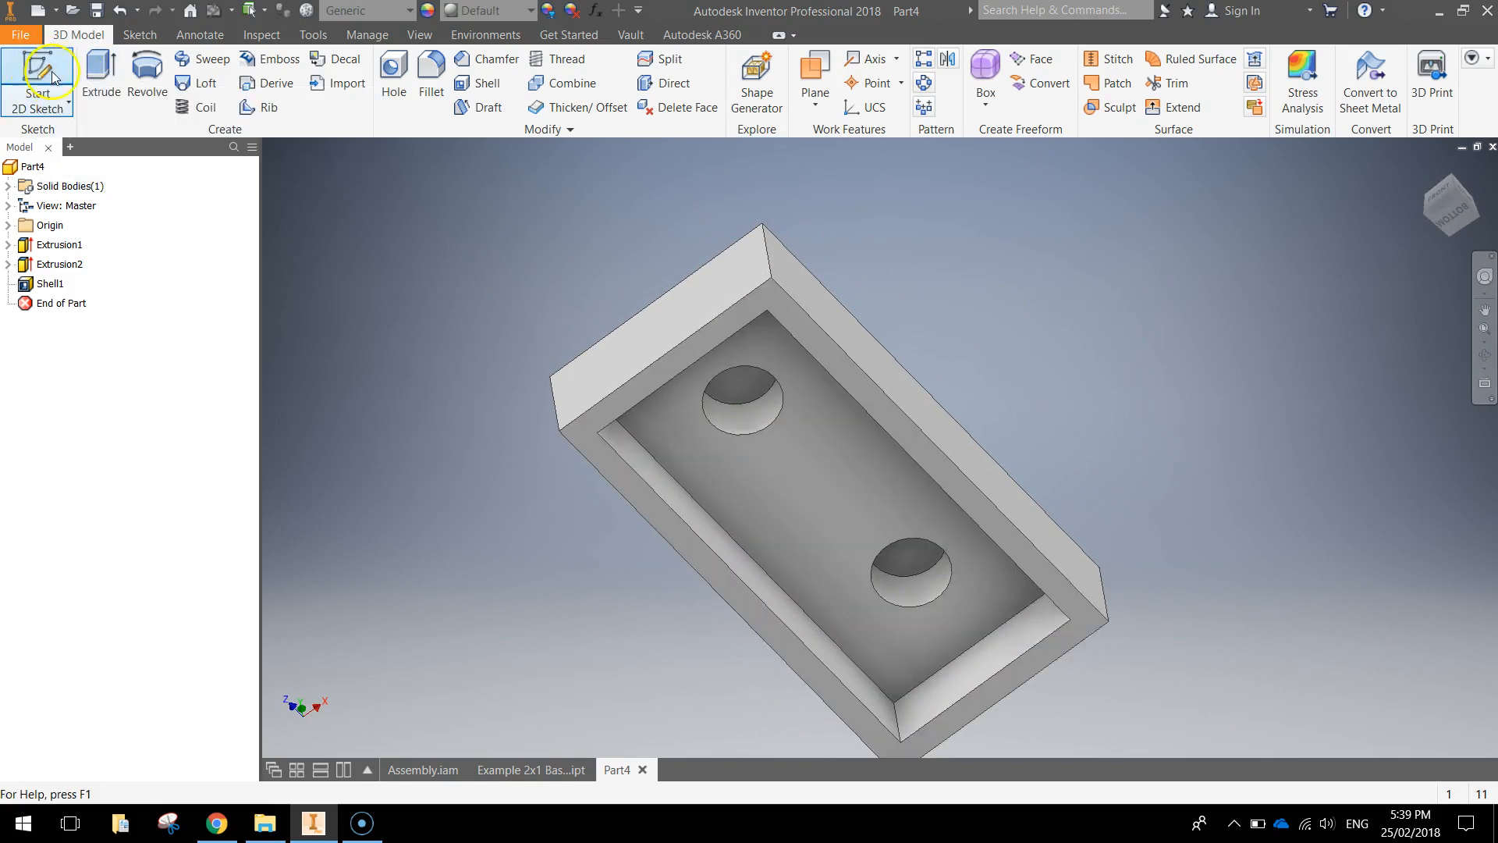
Sketch on the inner bottom face, projecting stud edges, a centred 4.2 mm circle.
click(39, 77)
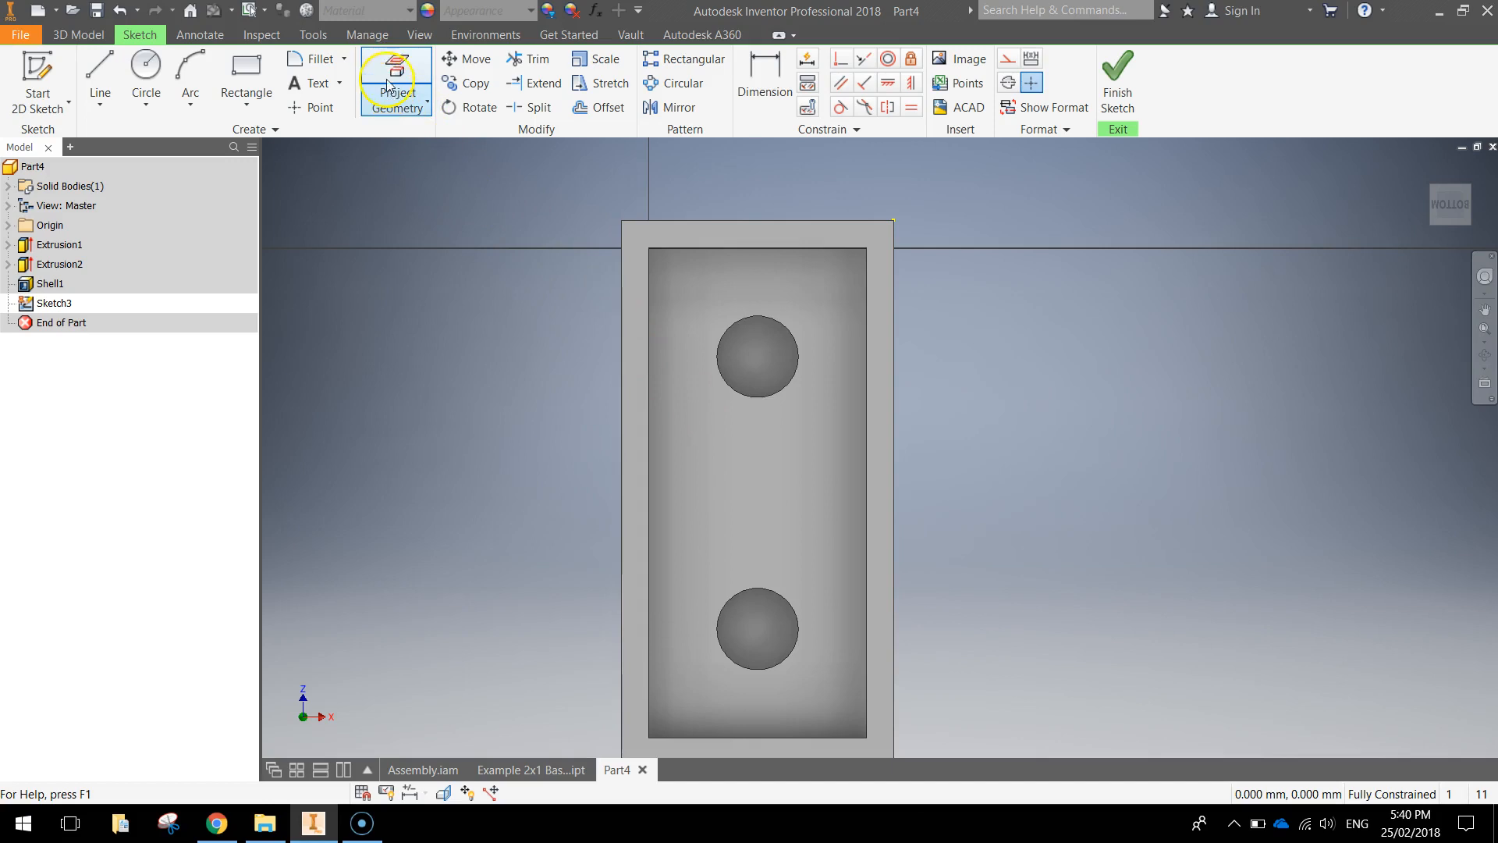
click(395, 76)
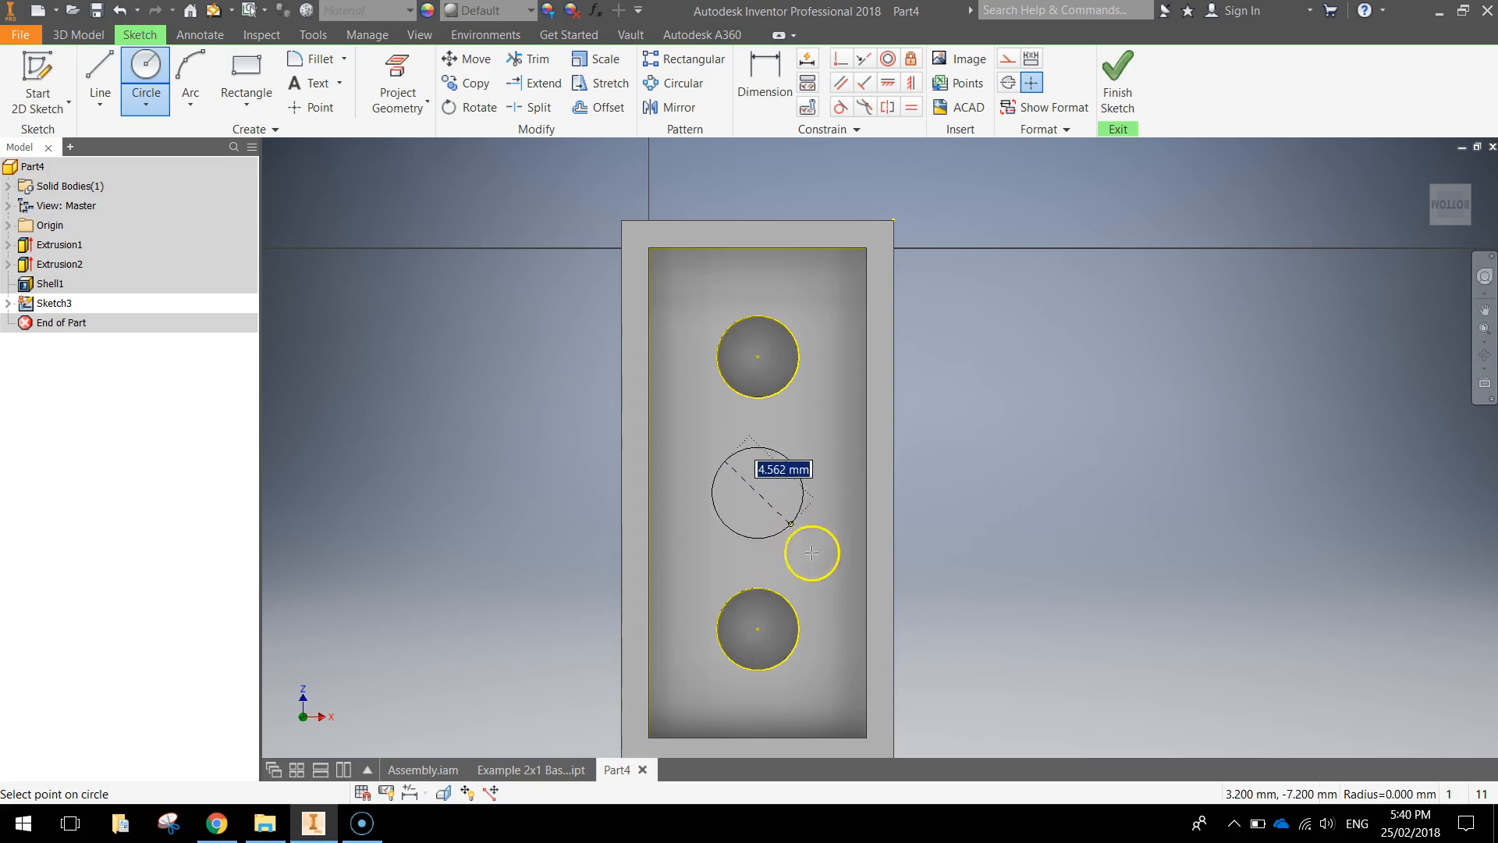
text(4)
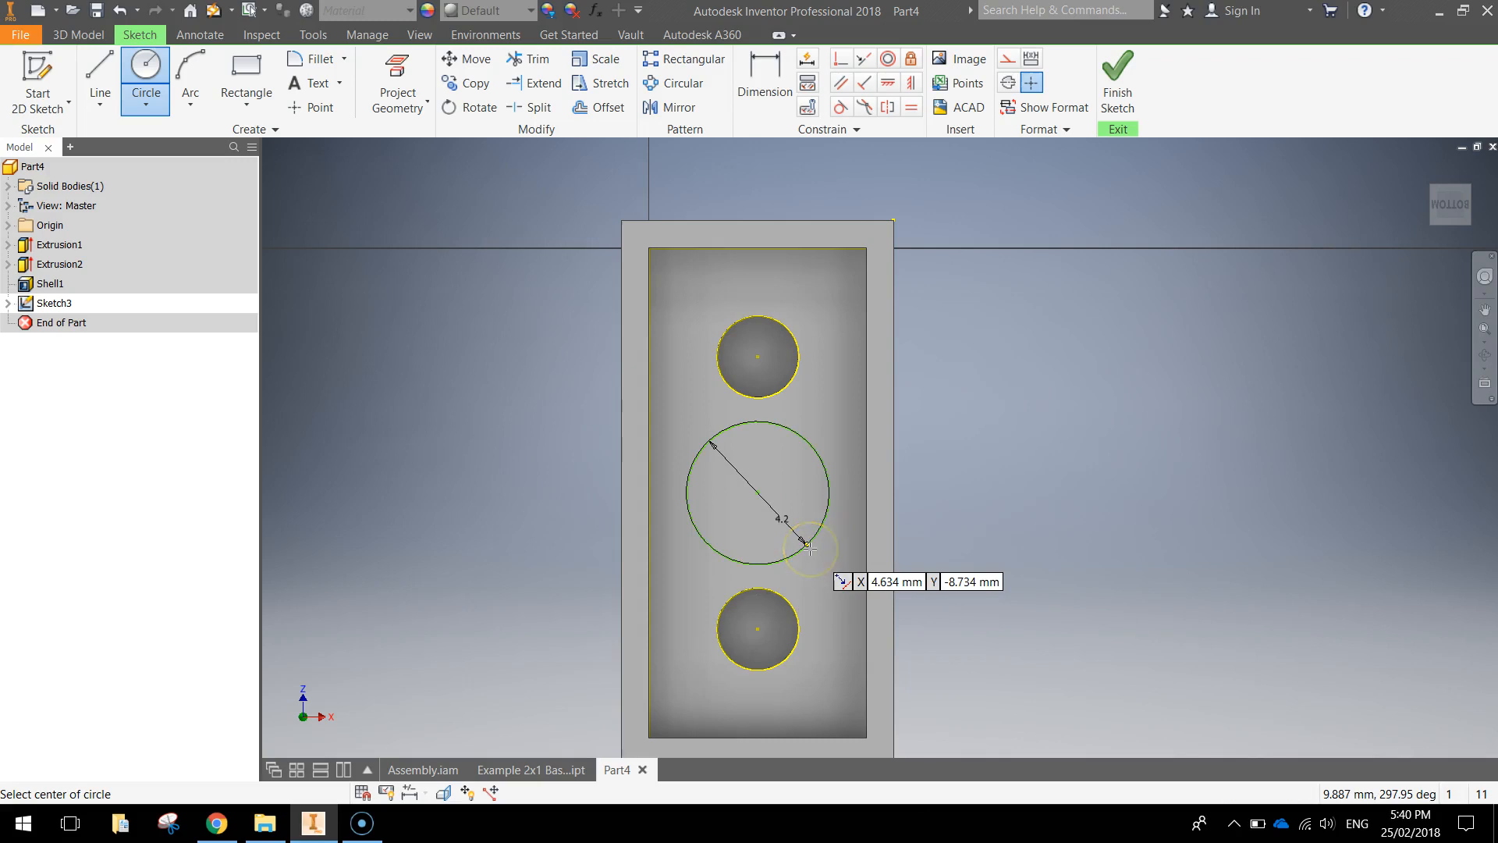
mouse_move(953, 499)
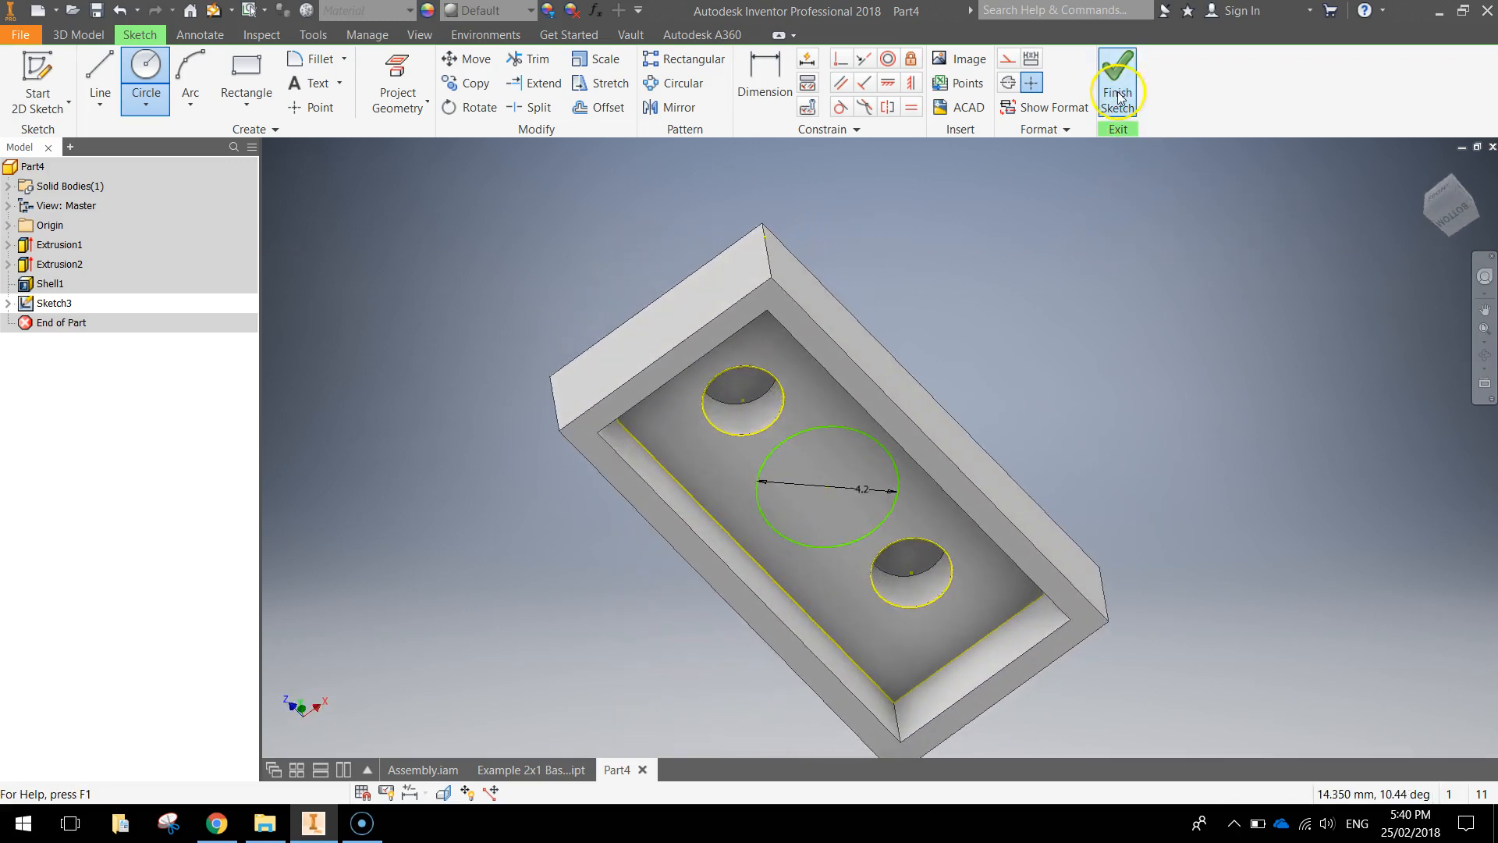
click(1116, 81)
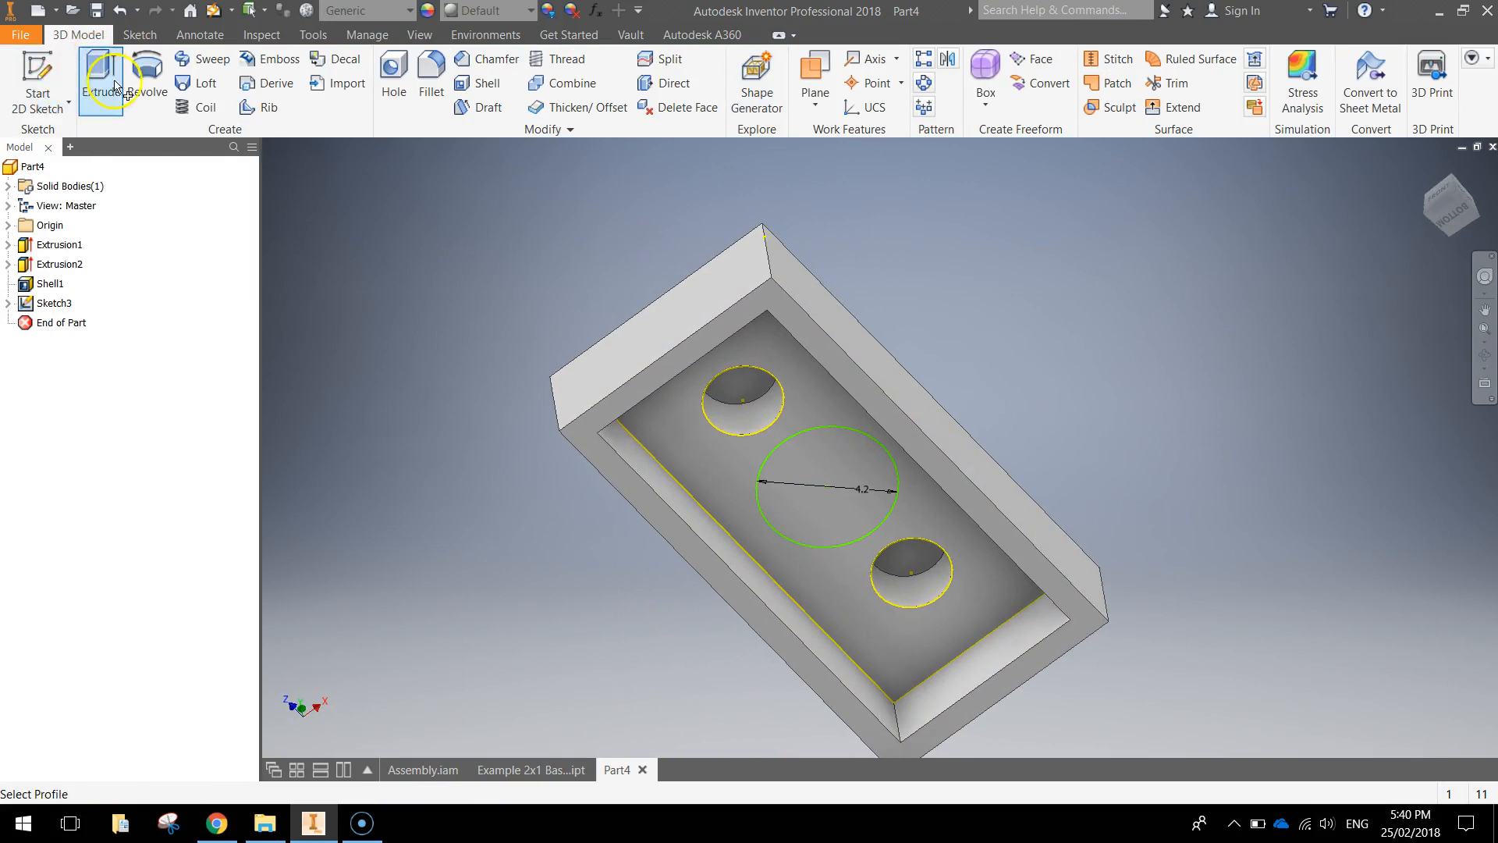
Extrude the 4.2 mm circle 2 mm into the central tube, Extrusion3.
click(99, 75)
text(2)
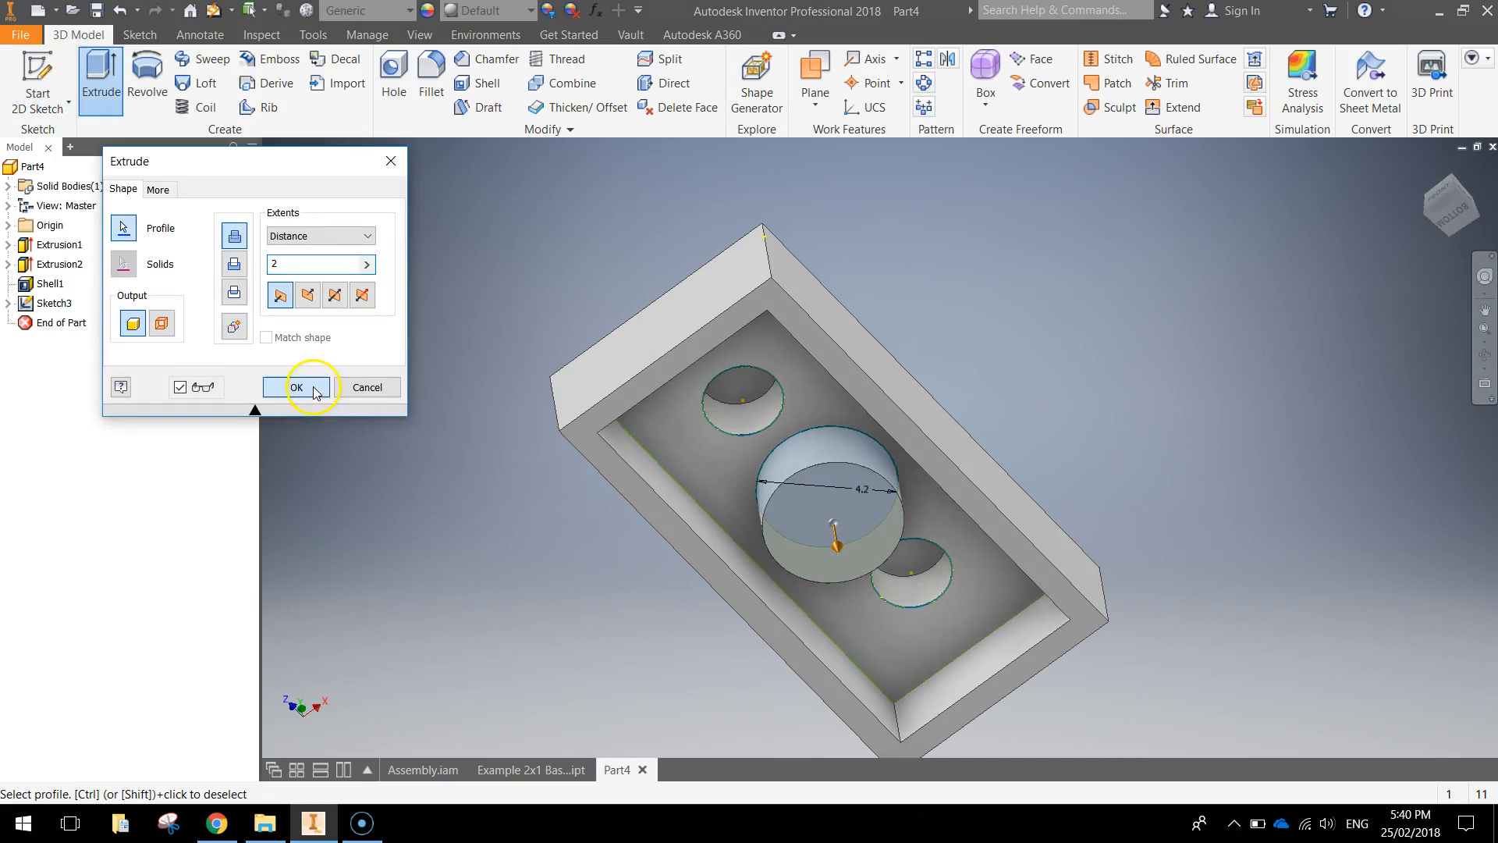
click(296, 387)
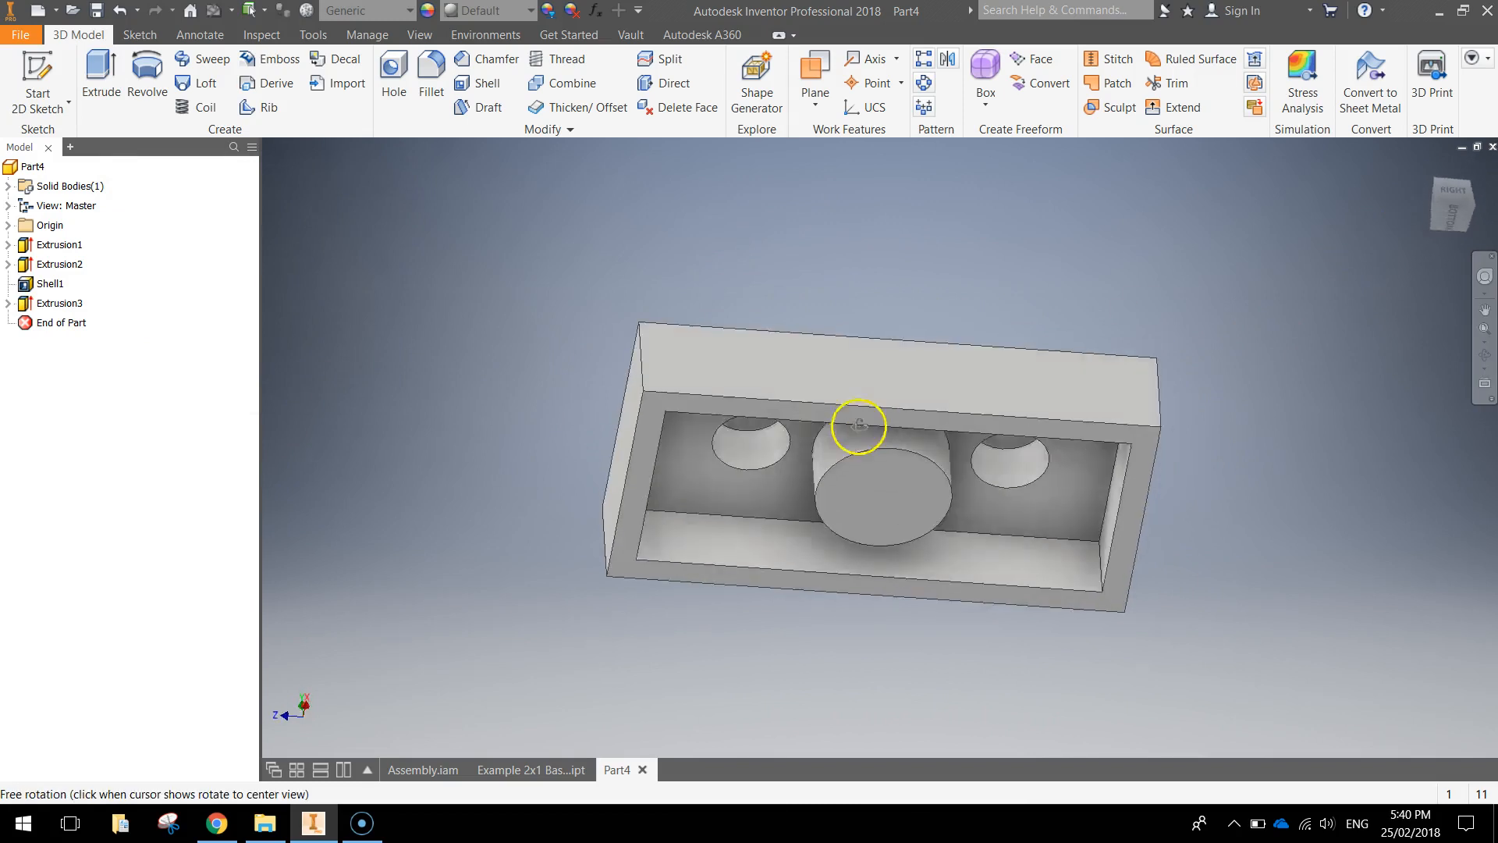
drag(858, 426, 924, 502)
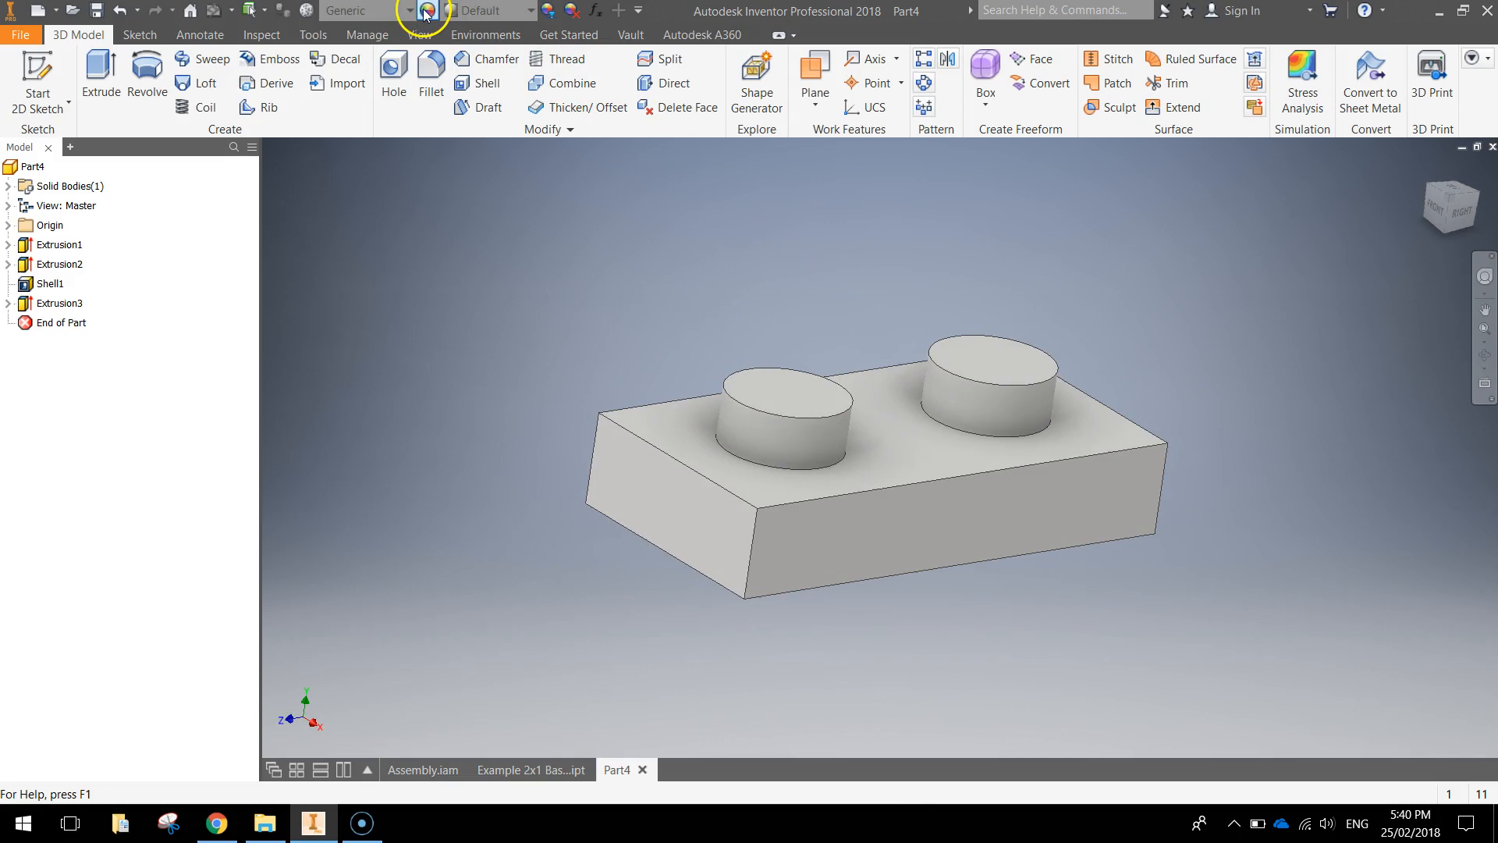
Search the appearance library for 'white', then orbit to inspect the finished plate.
click(428, 10)
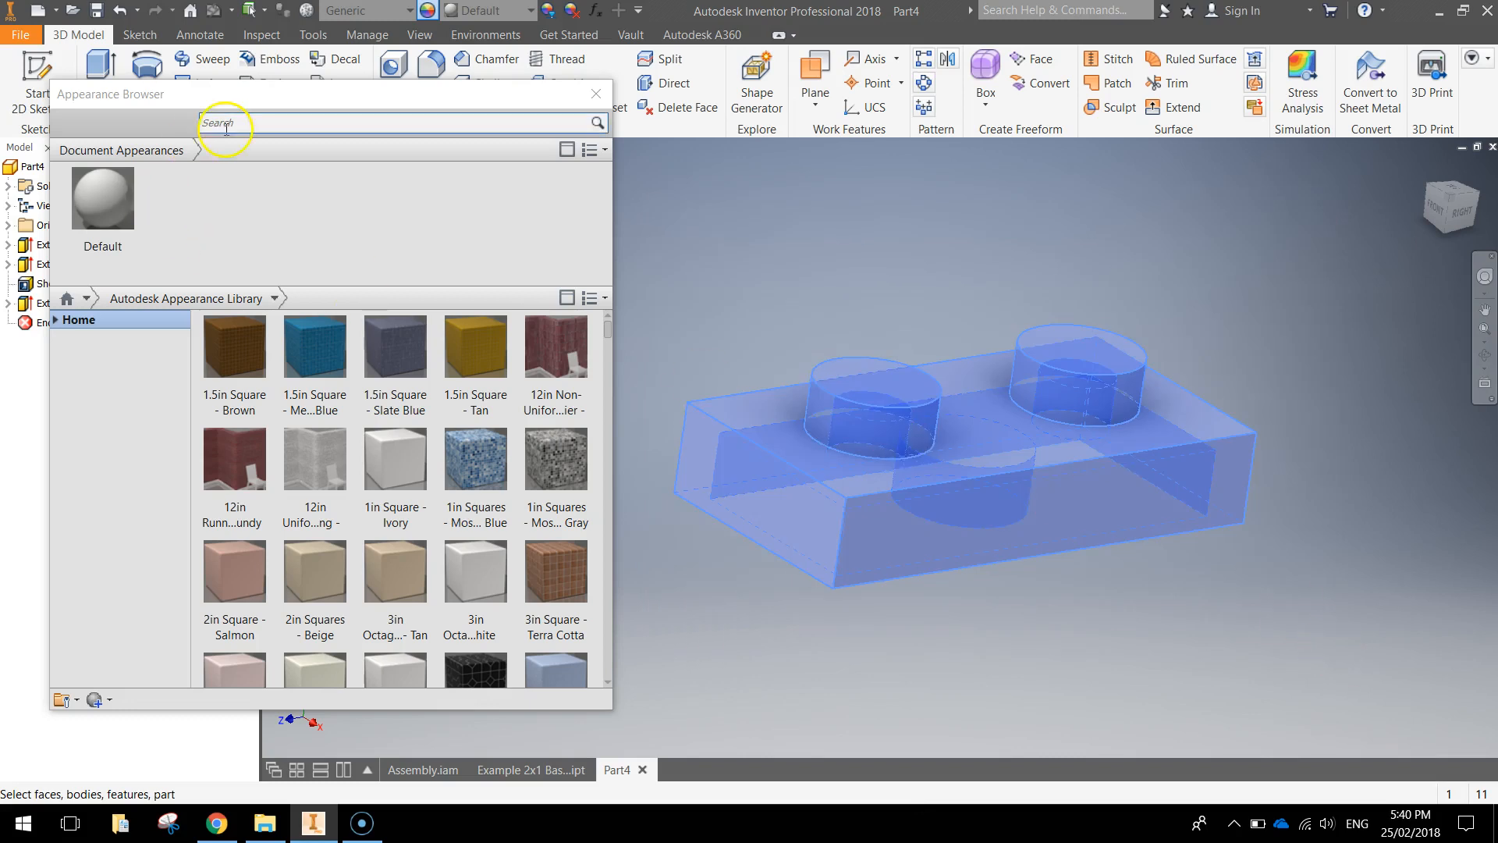
text(whi)
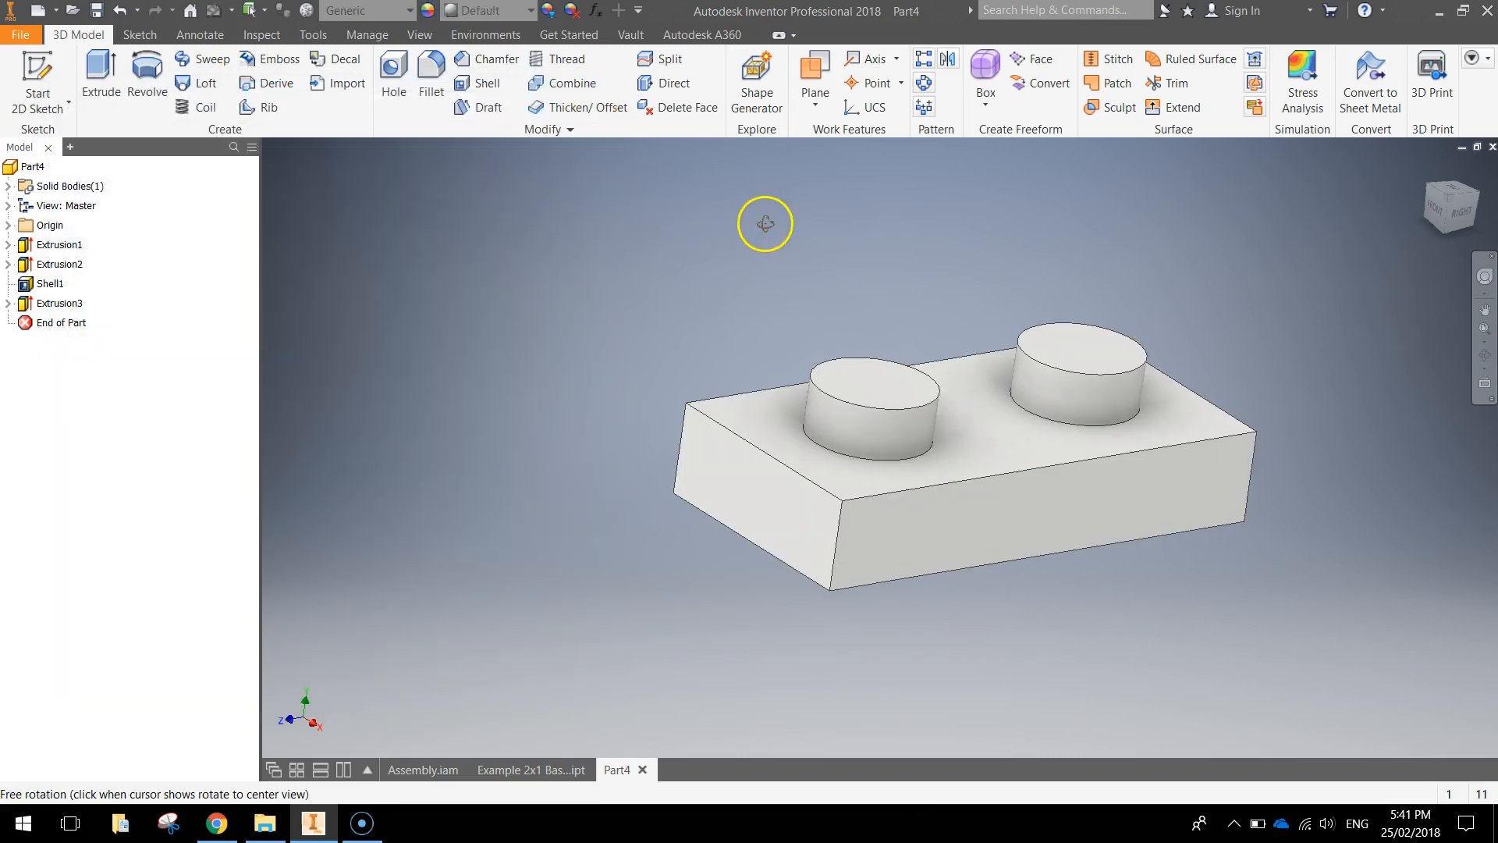
drag(765, 223, 673, 217)
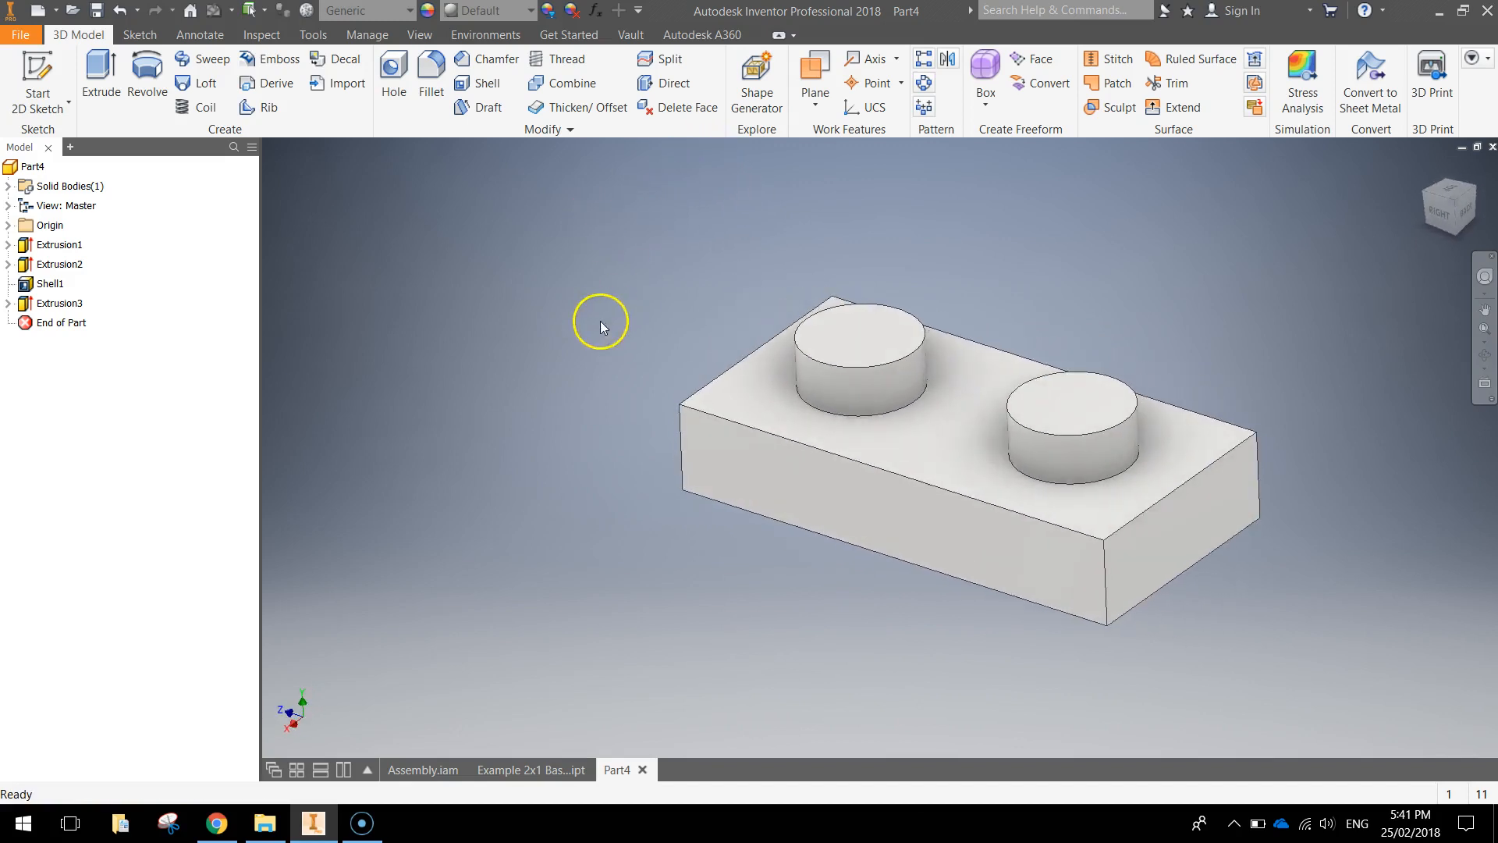
mouse_move(569, 388)
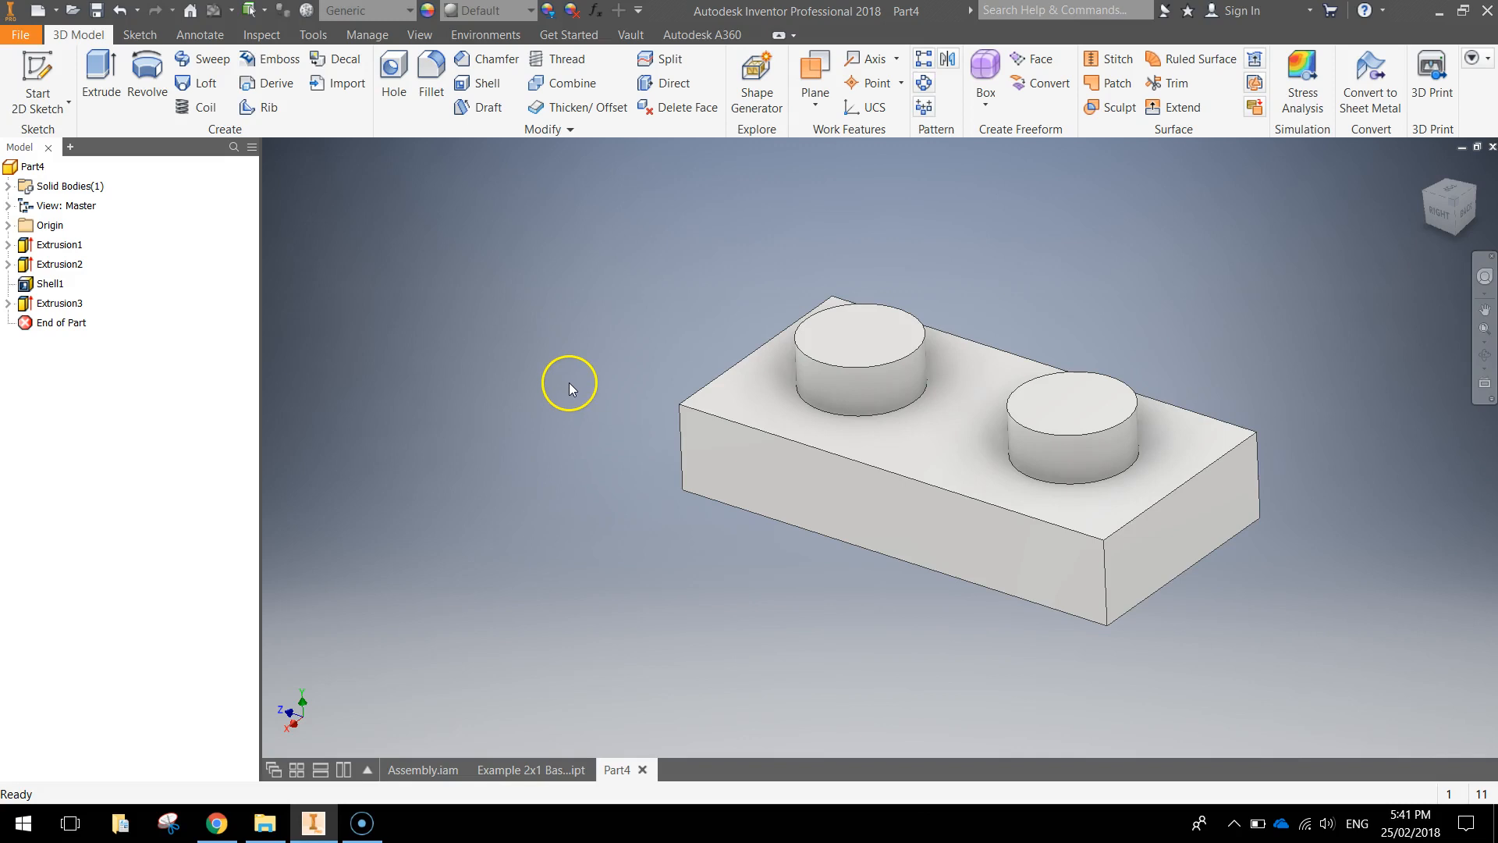